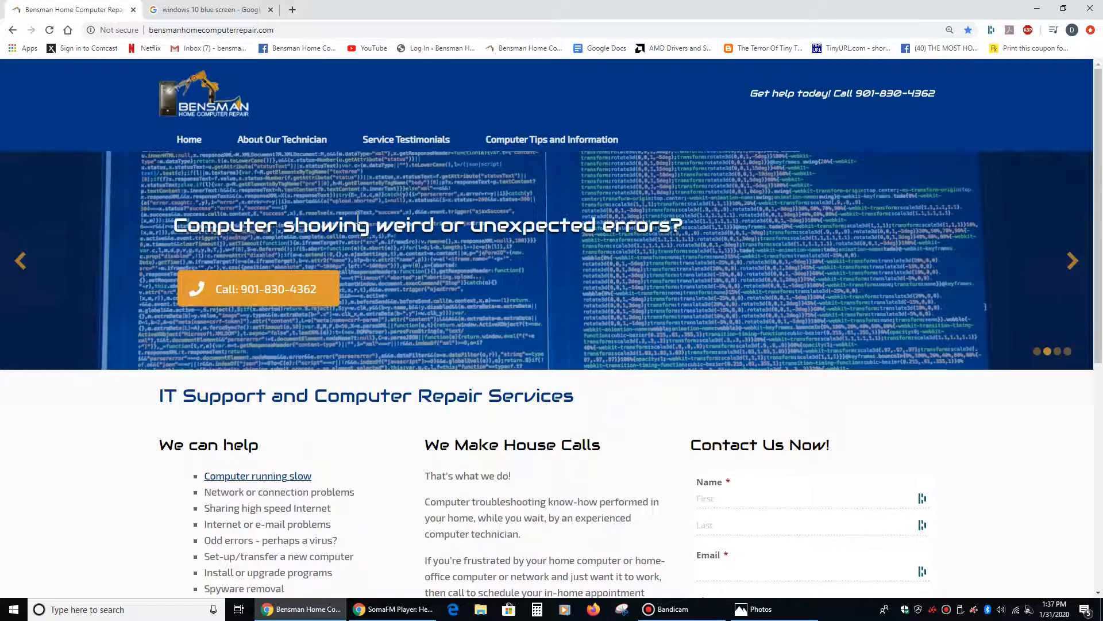
{"action": "mouse_move", "coordinate": [735, 551]}
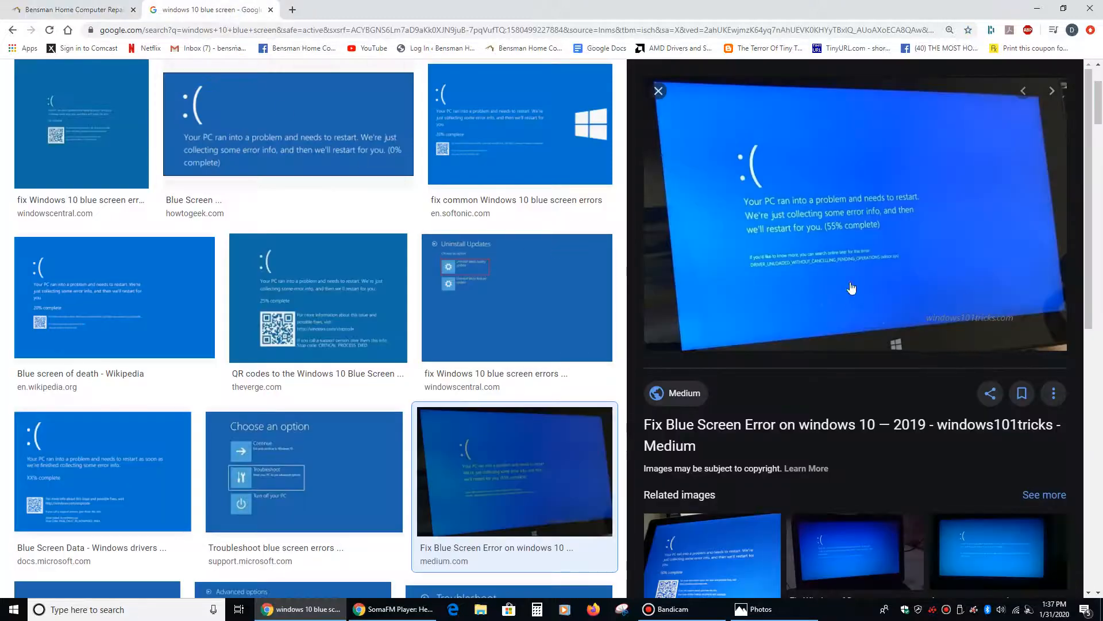
{"action": "mouse_move", "coordinate": [880, 255]}
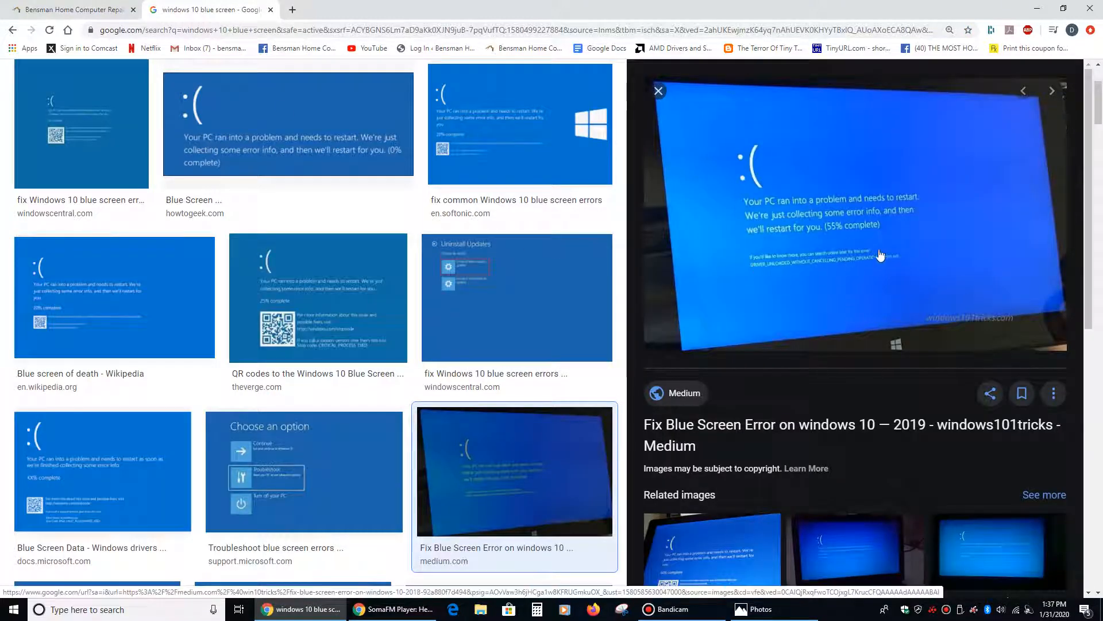
{"action": "mouse_move", "coordinate": [720, 156]}
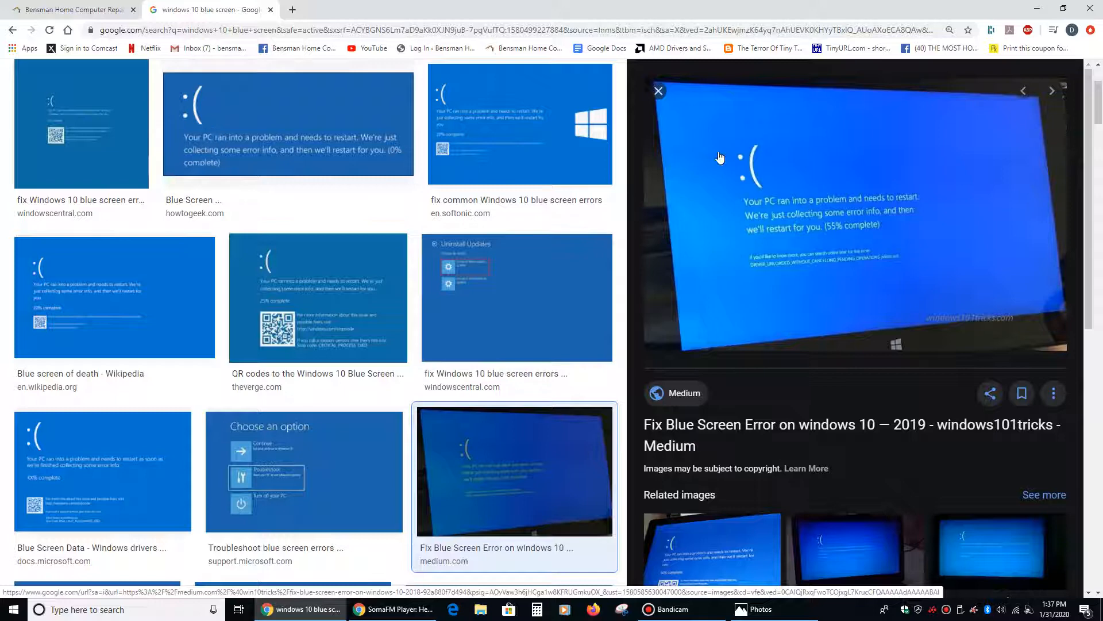
- Preview the Softonic blue screen error image in Google Images
{"action": "left_click", "coordinate": [1051, 90]}
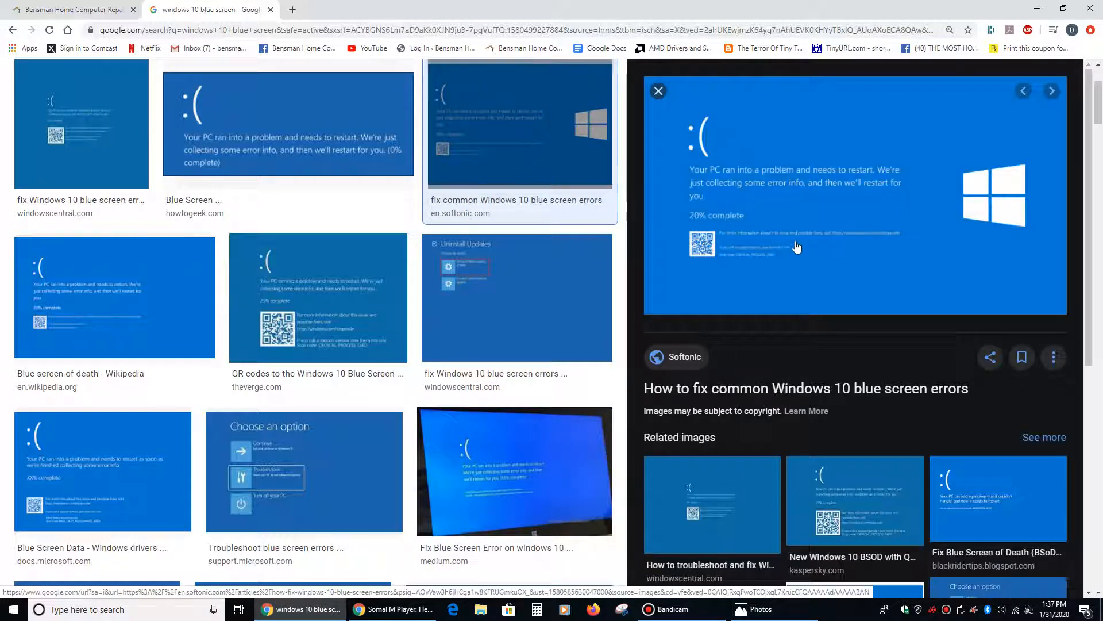
{"action": "mouse_move", "coordinate": [736, 264]}
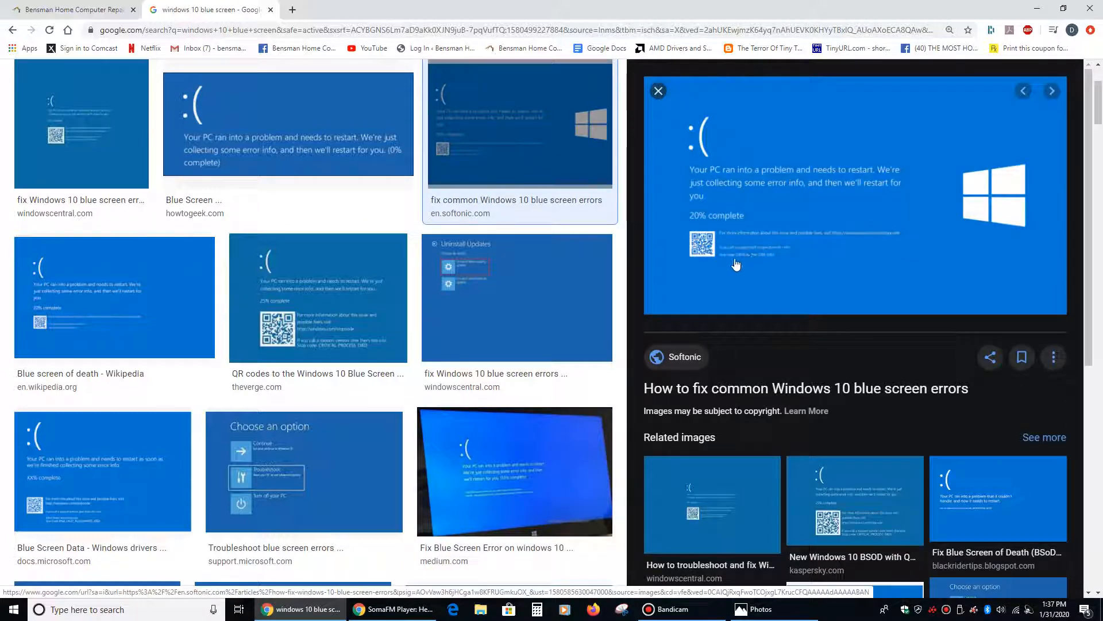
{"action": "mouse_move", "coordinate": [316, 144]}
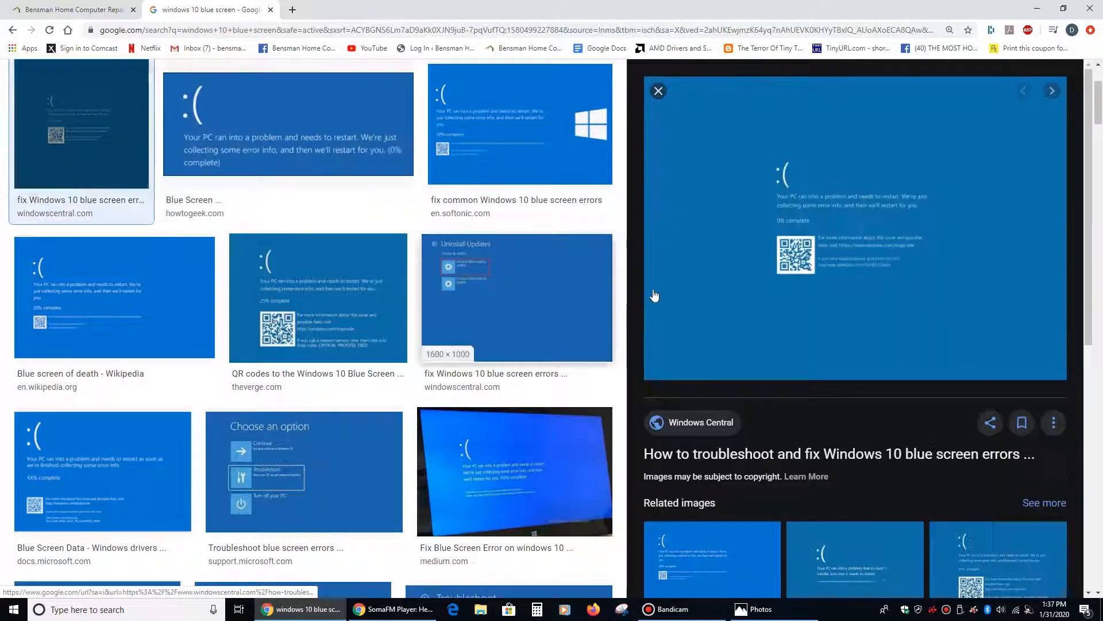
{"action": "mouse_move", "coordinate": [376, 367]}
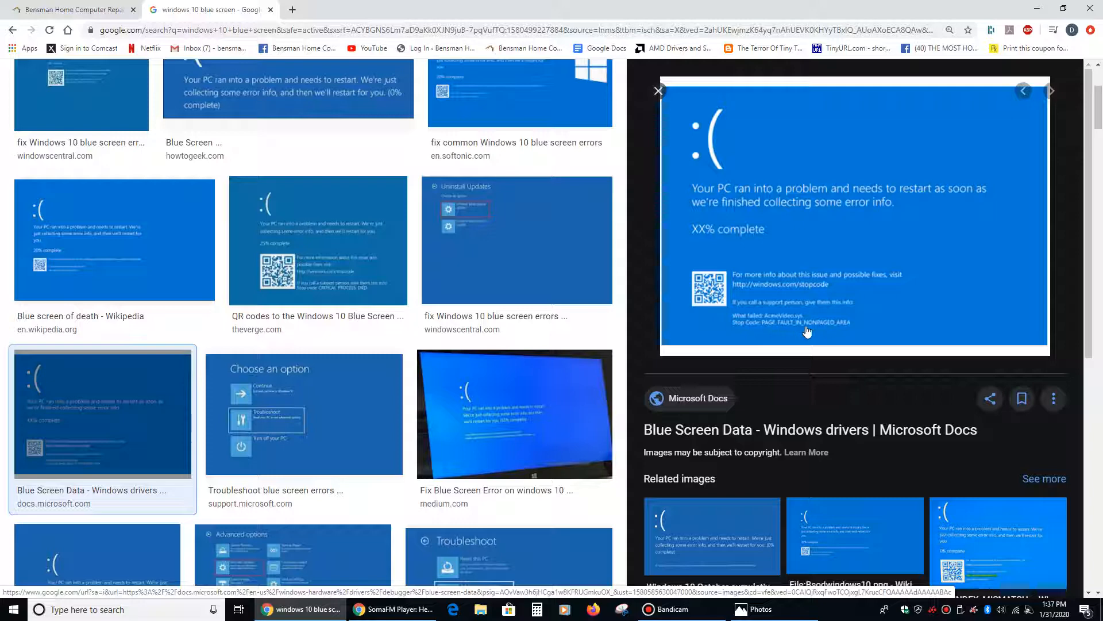
{"action": "mouse_move", "coordinate": [786, 297]}
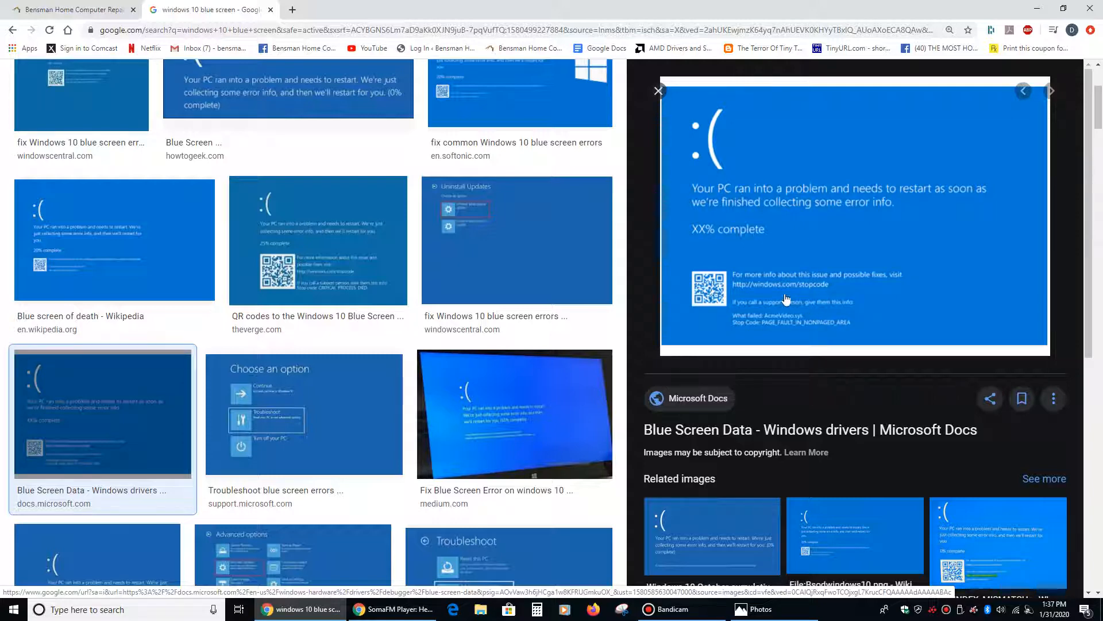
{"action": "mouse_move", "coordinate": [745, 267]}
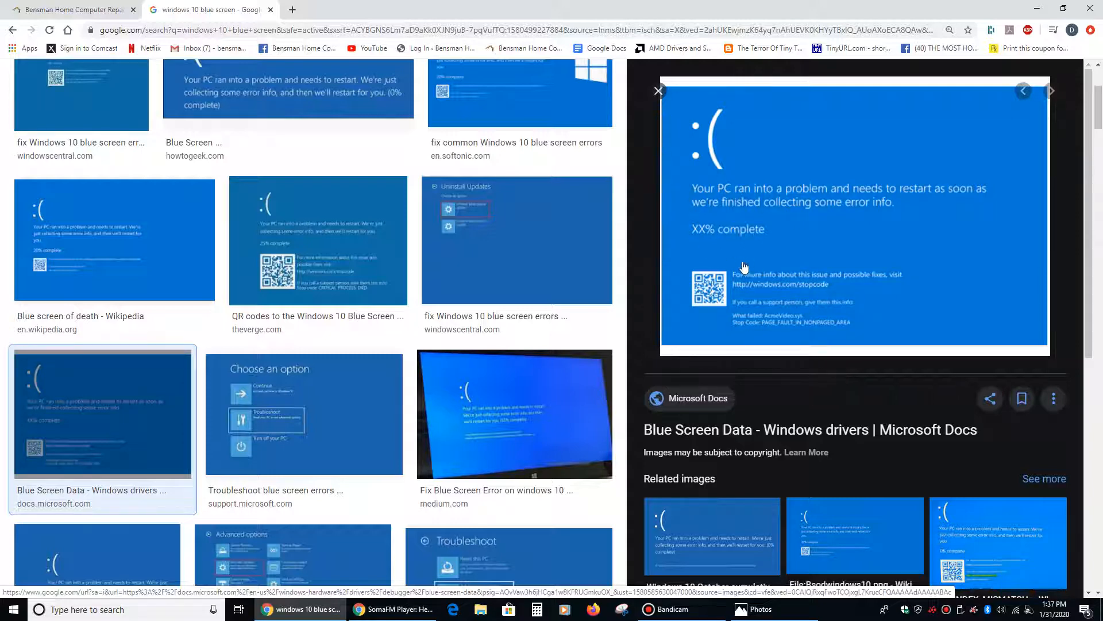
{"action": "mouse_move", "coordinate": [696, 222]}
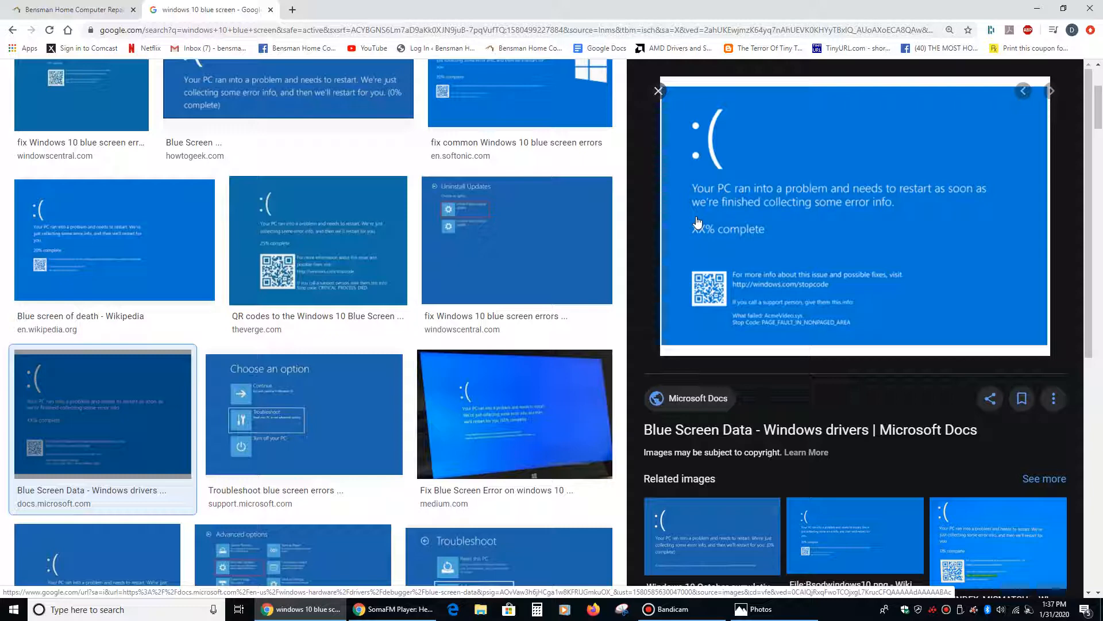
{"action": "mouse_move", "coordinate": [743, 250]}
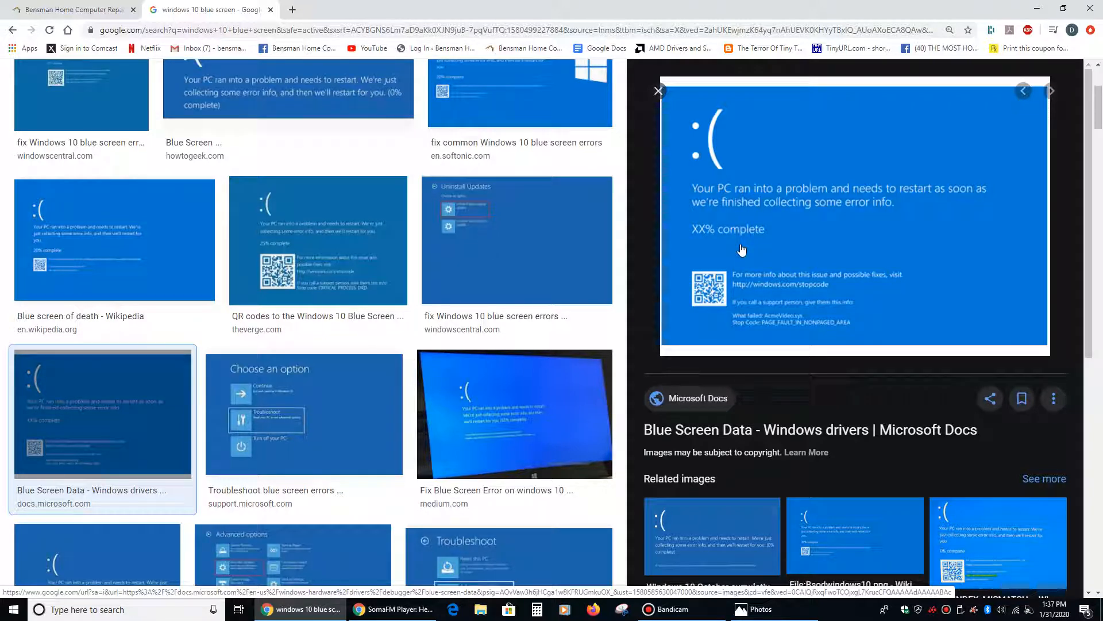
{"action": "mouse_move", "coordinate": [745, 193]}
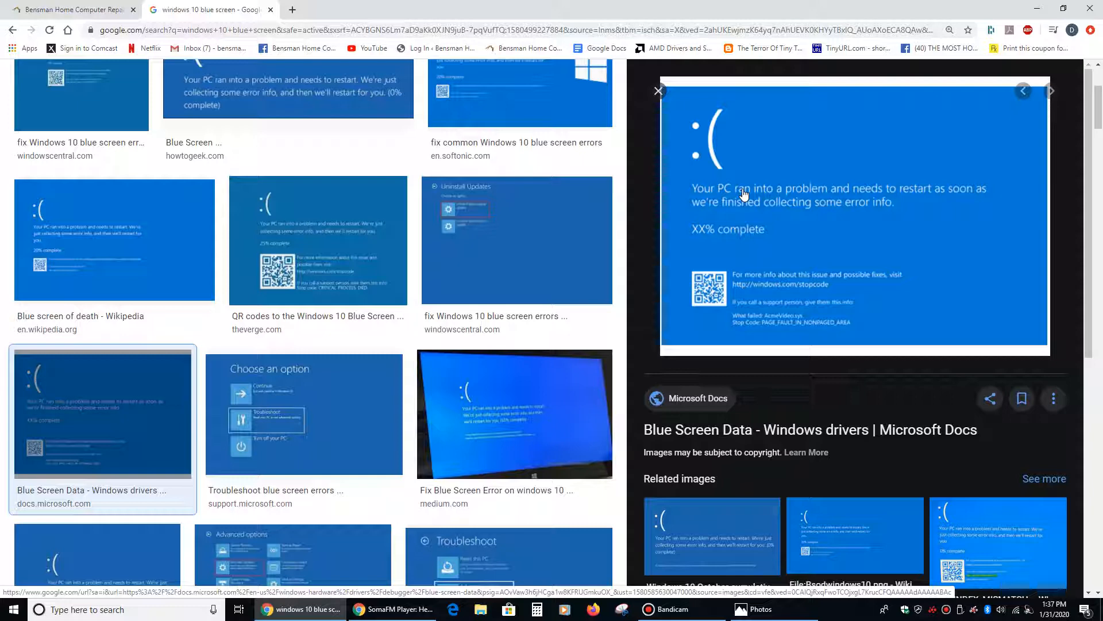
{"action": "mouse_move", "coordinate": [563, 483]}
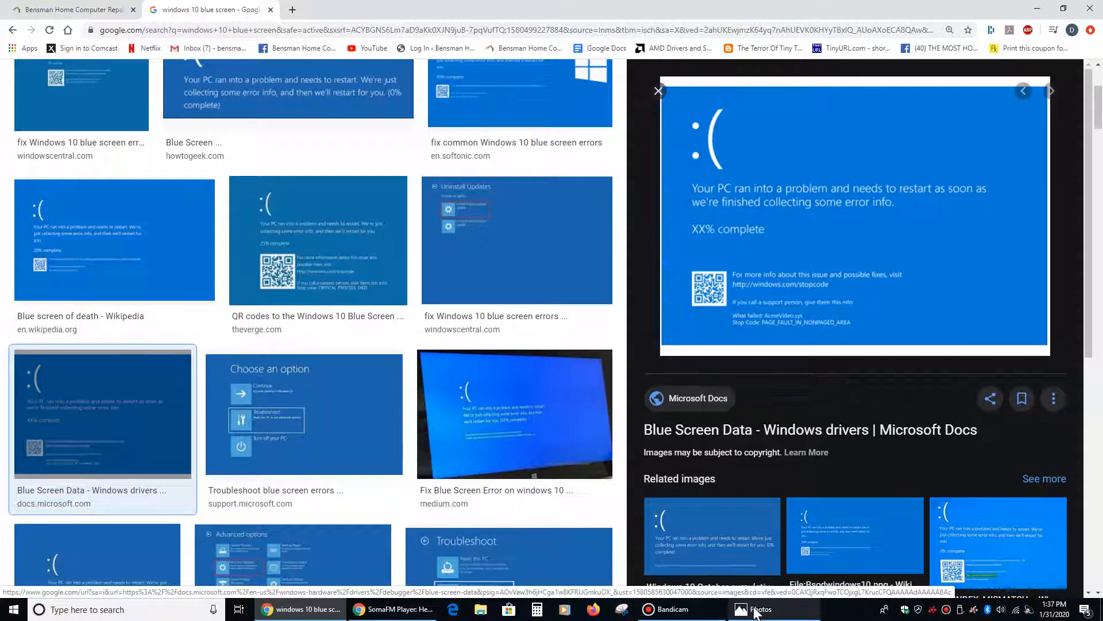
- Bring up the Photos view of the DRIVER_IRQL_NOT_LESS_OR_EQUAL blue screen photo
{"action": "left_click", "coordinate": [760, 609]}
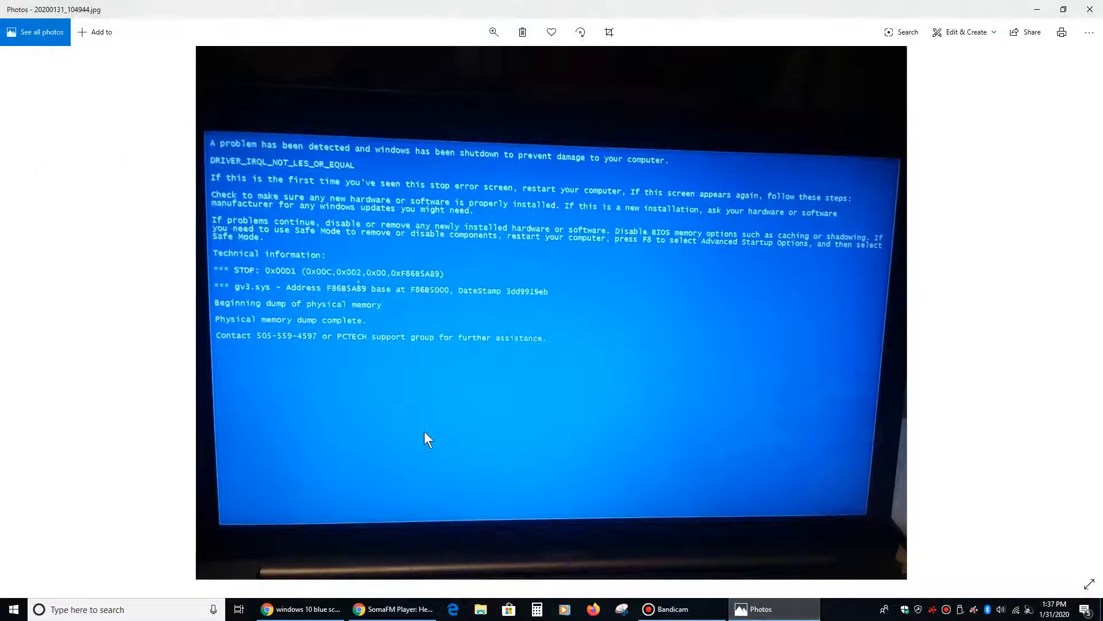
{"action": "mouse_move", "coordinate": [399, 255]}
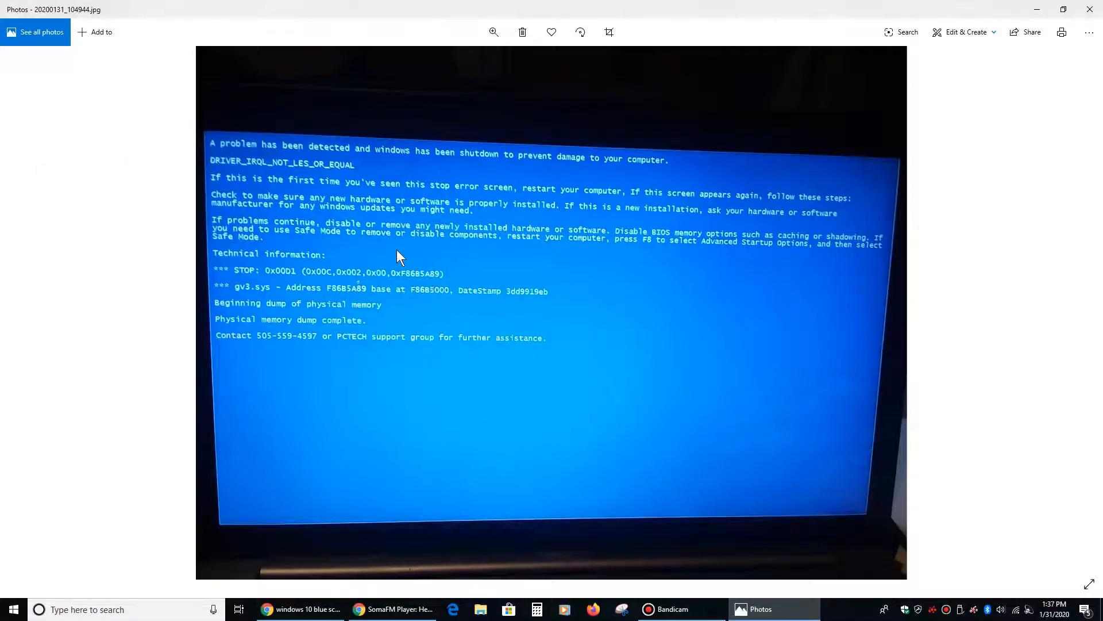
{"action": "mouse_move", "coordinate": [371, 262]}
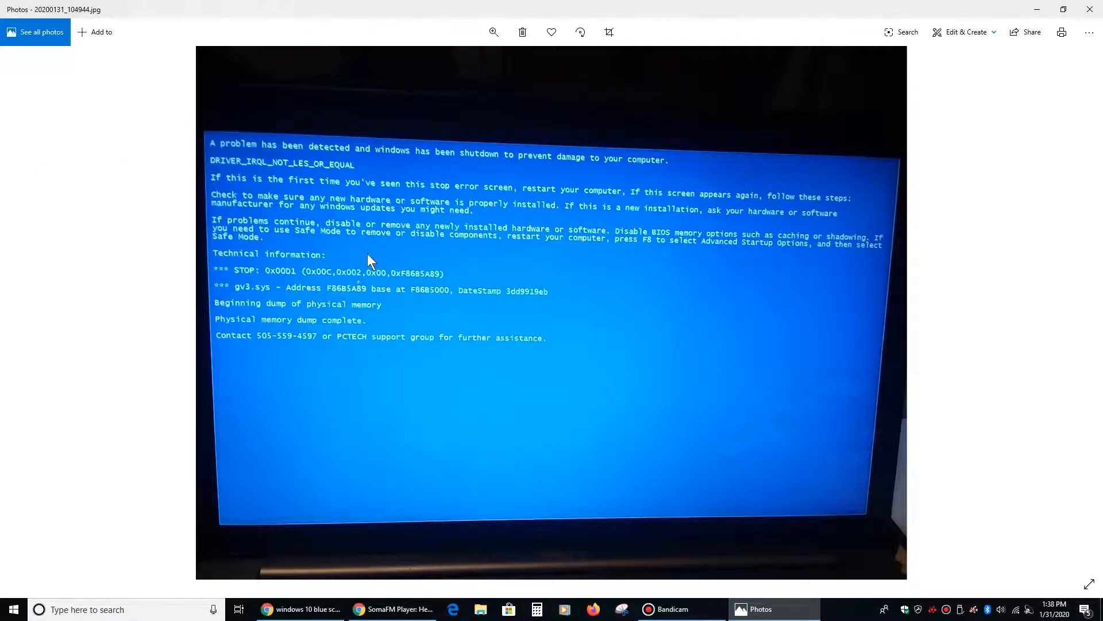
{"action": "mouse_move", "coordinate": [306, 229]}
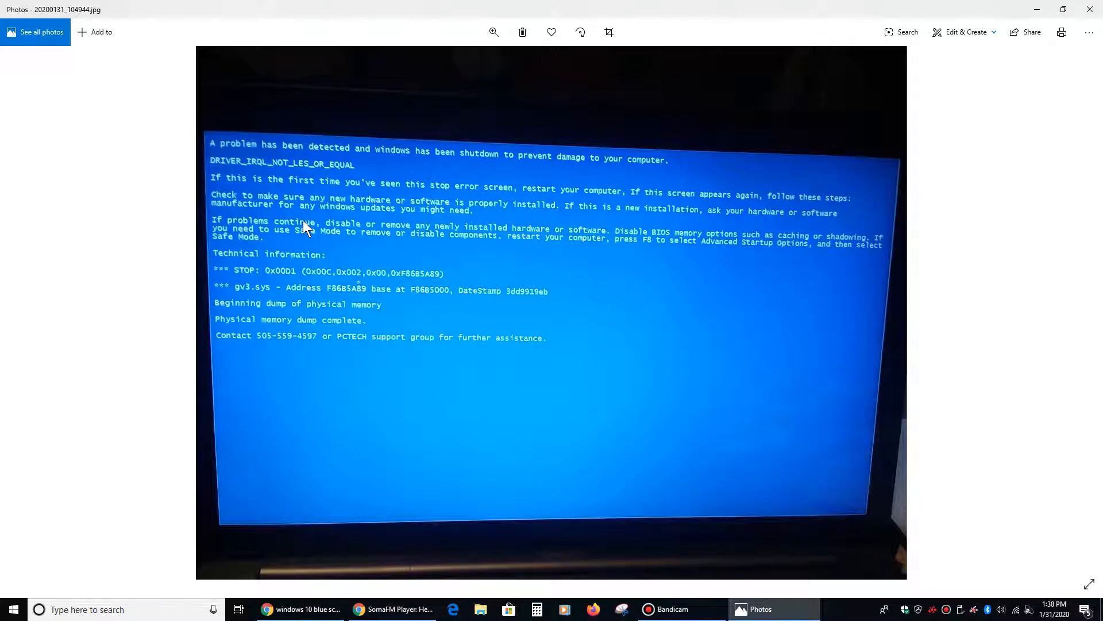
{"action": "mouse_move", "coordinate": [285, 306]}
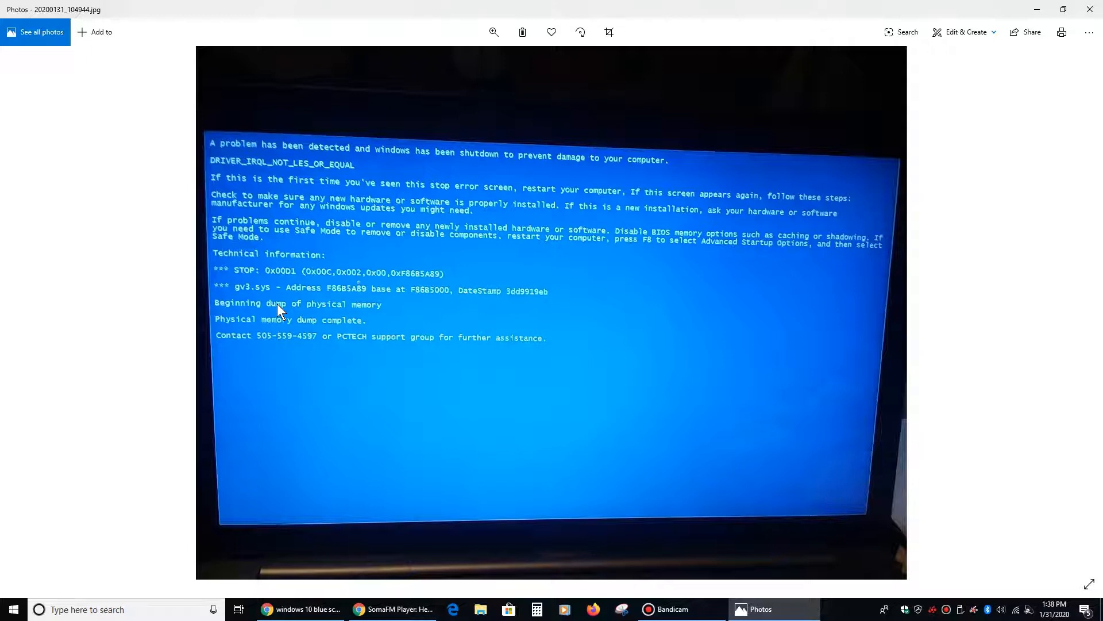
{"action": "mouse_move", "coordinate": [282, 185]}
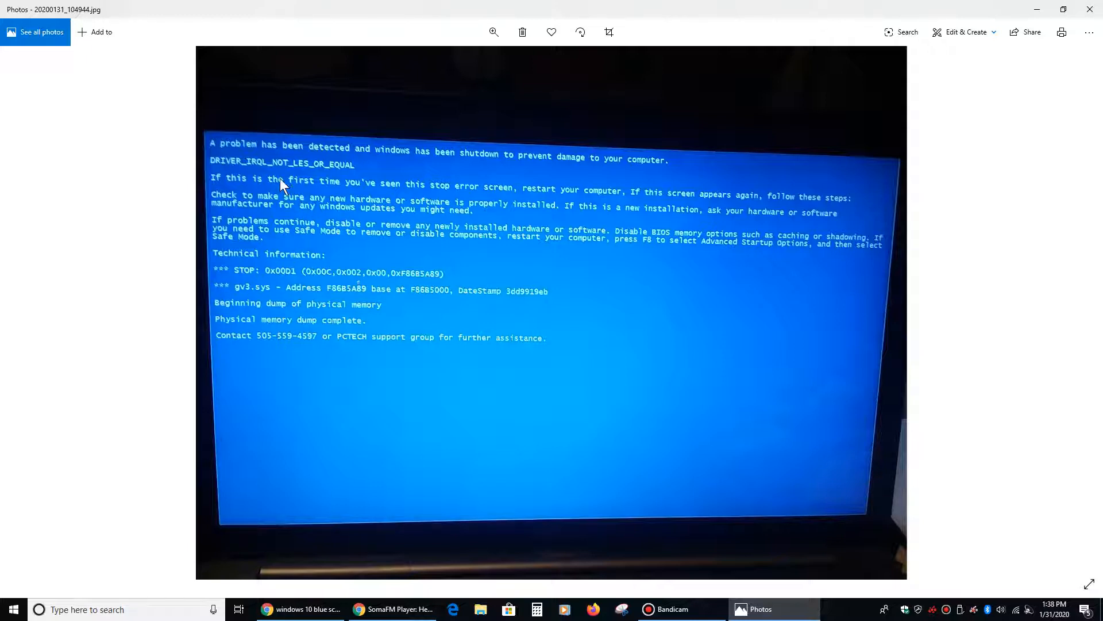
{"action": "mouse_move", "coordinate": [275, 230]}
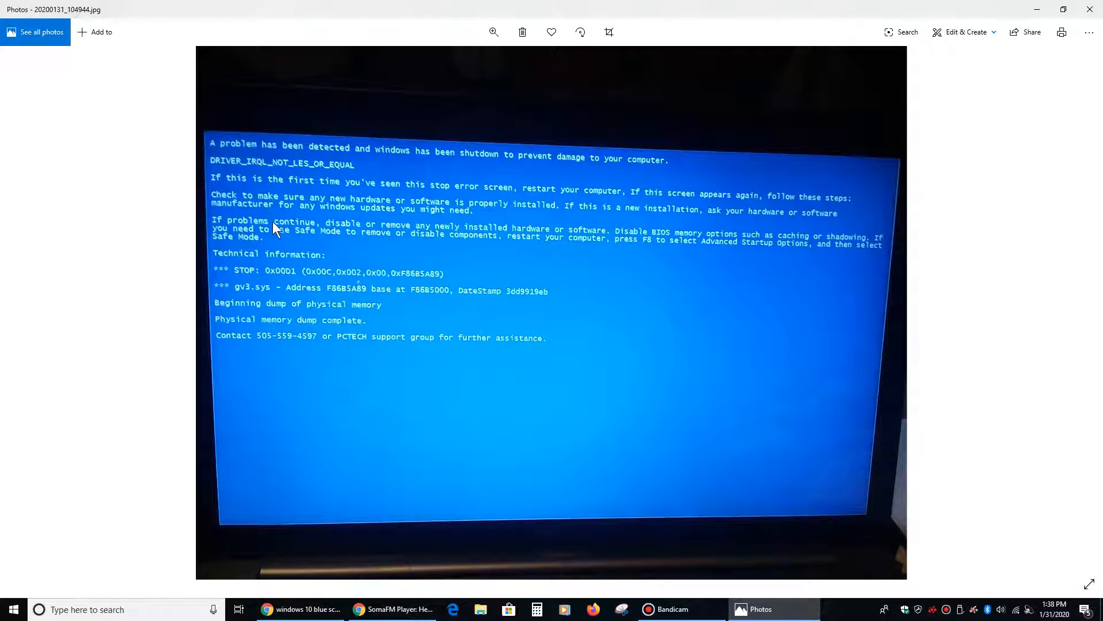
{"action": "mouse_move", "coordinate": [231, 342]}
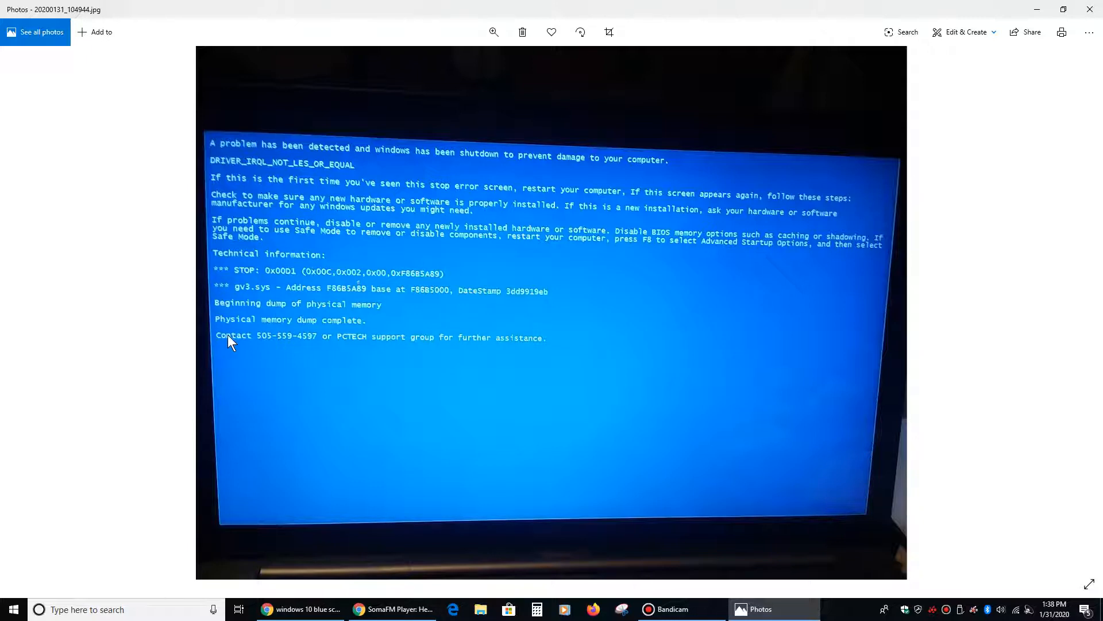
{"action": "mouse_move", "coordinate": [272, 350]}
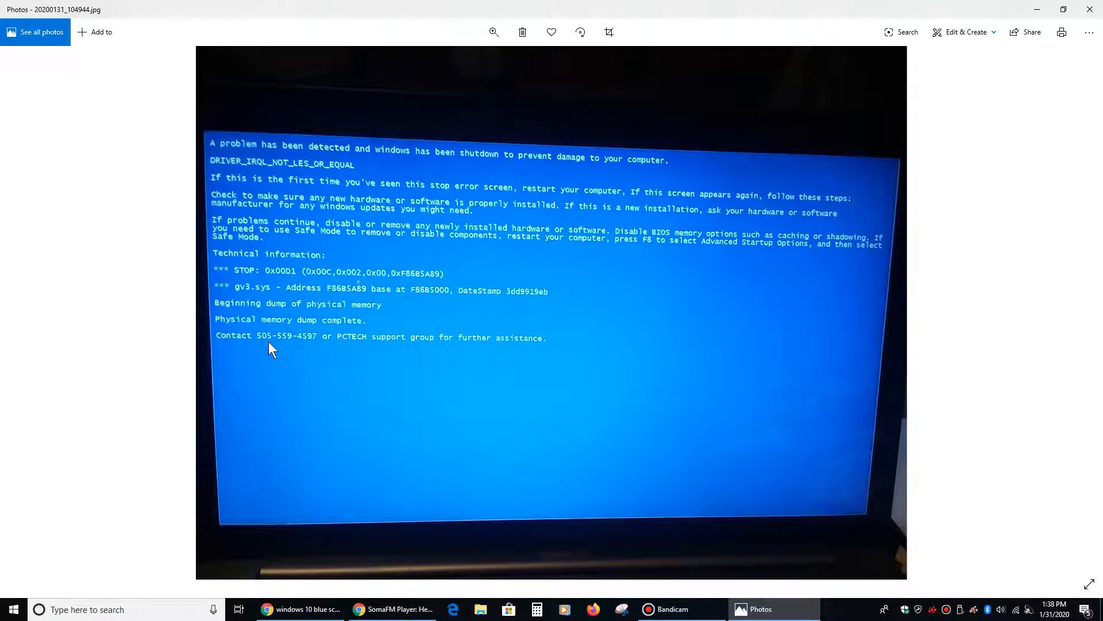
{"action": "mouse_move", "coordinate": [301, 345]}
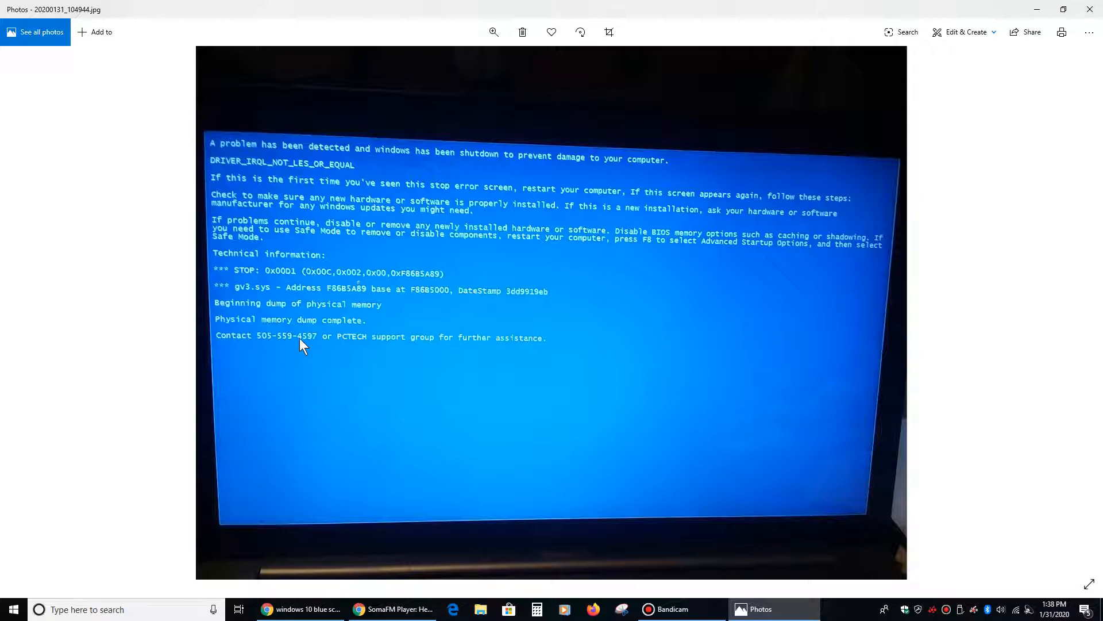
{"action": "mouse_move", "coordinate": [323, 346]}
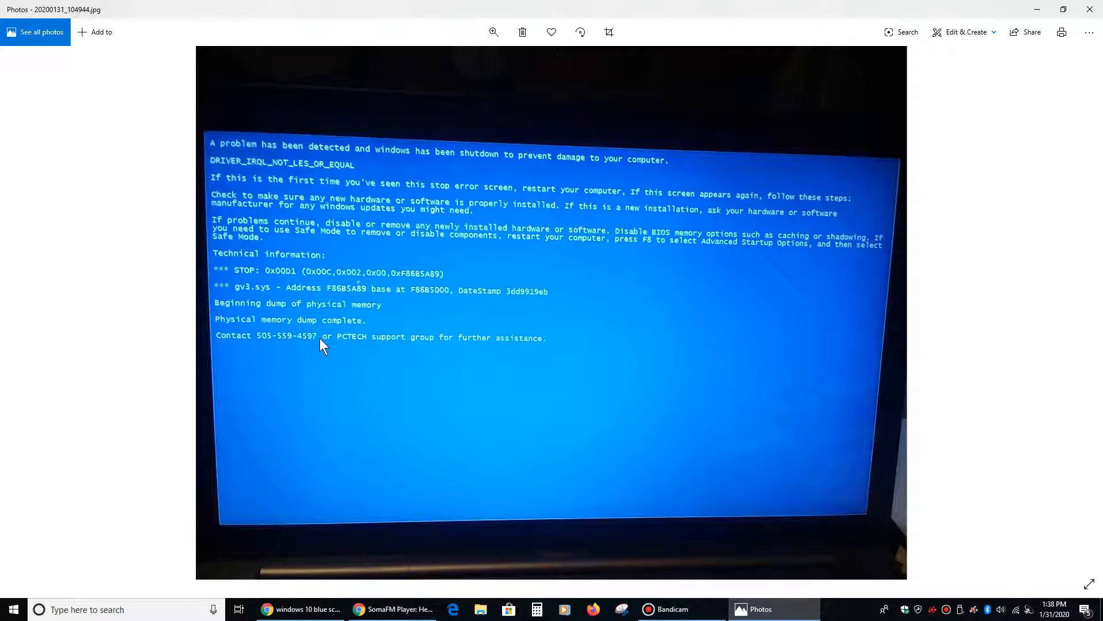
{"action": "mouse_move", "coordinate": [206, 355]}
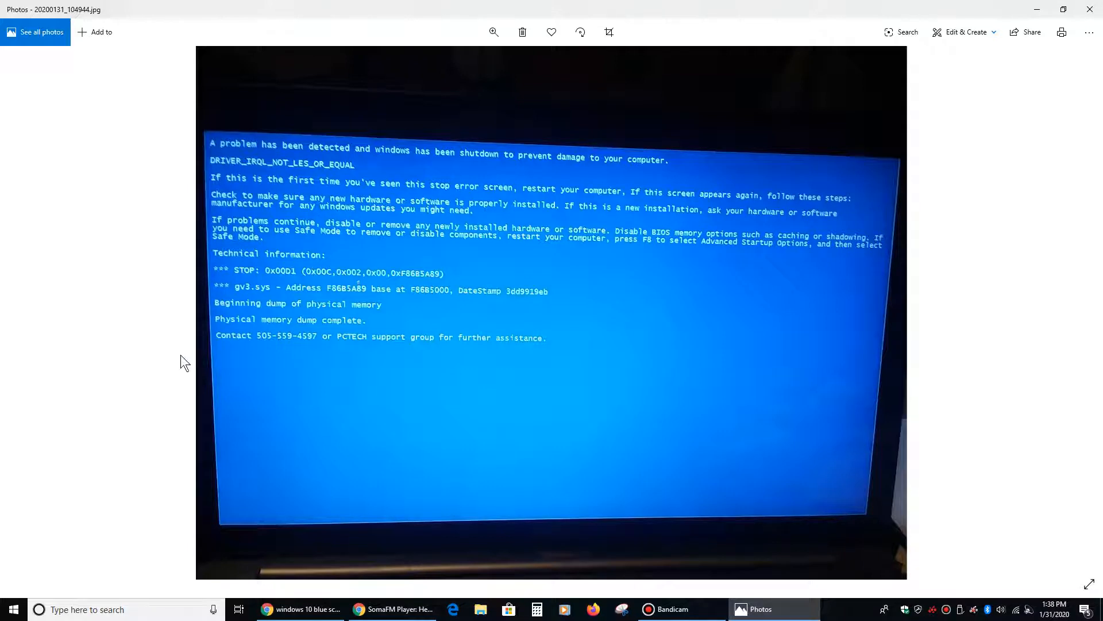
{"action": "mouse_move", "coordinate": [312, 361]}
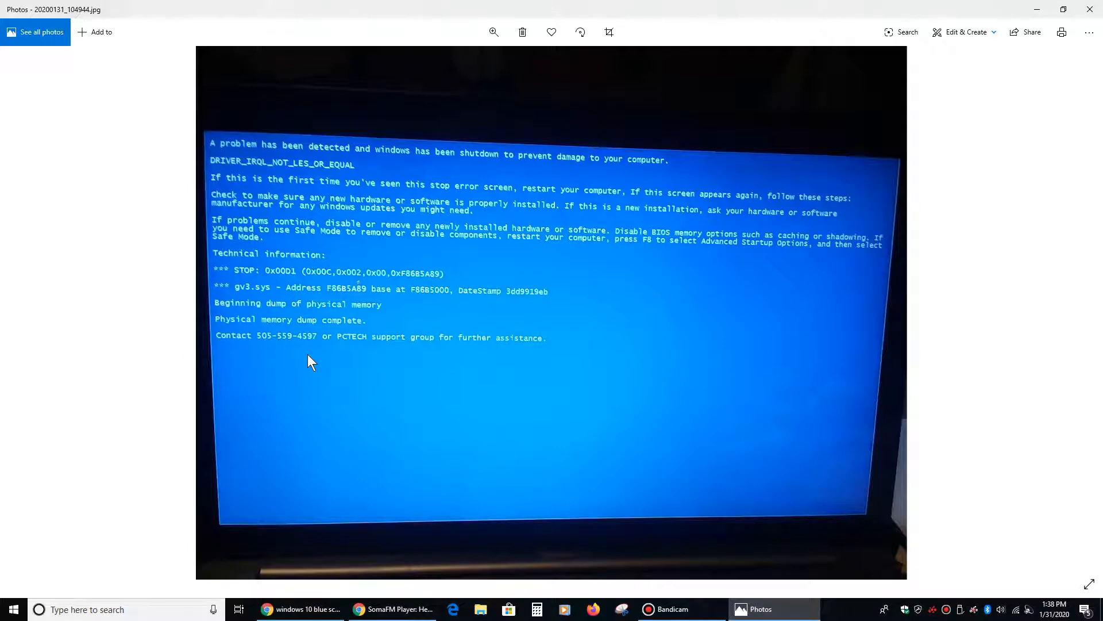
{"action": "mouse_move", "coordinate": [458, 275]}
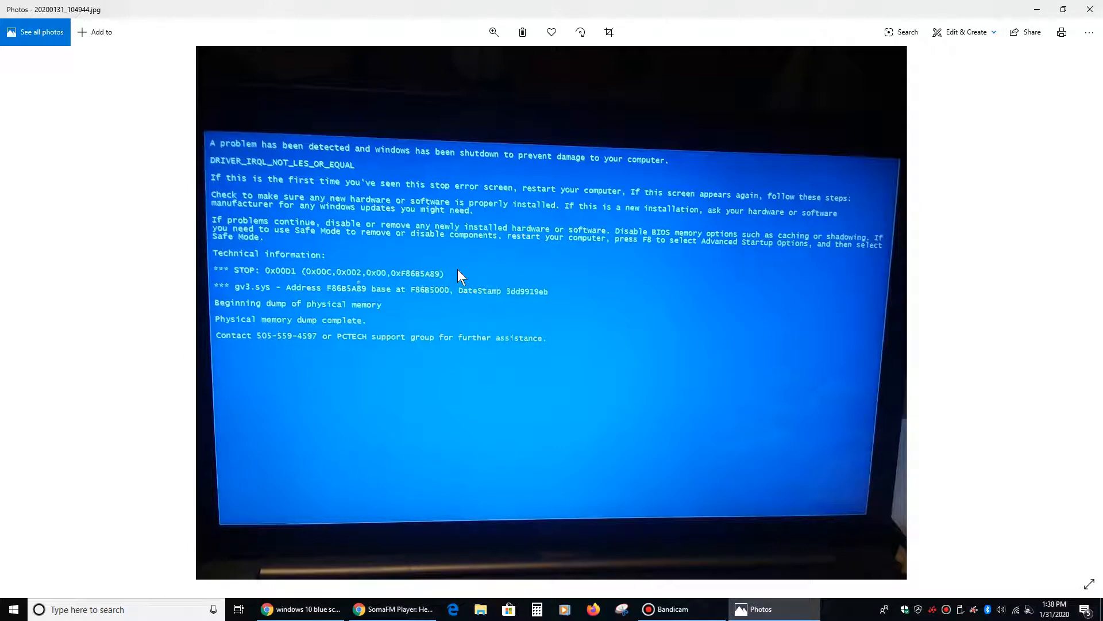
{"action": "mouse_move", "coordinate": [830, 156]}
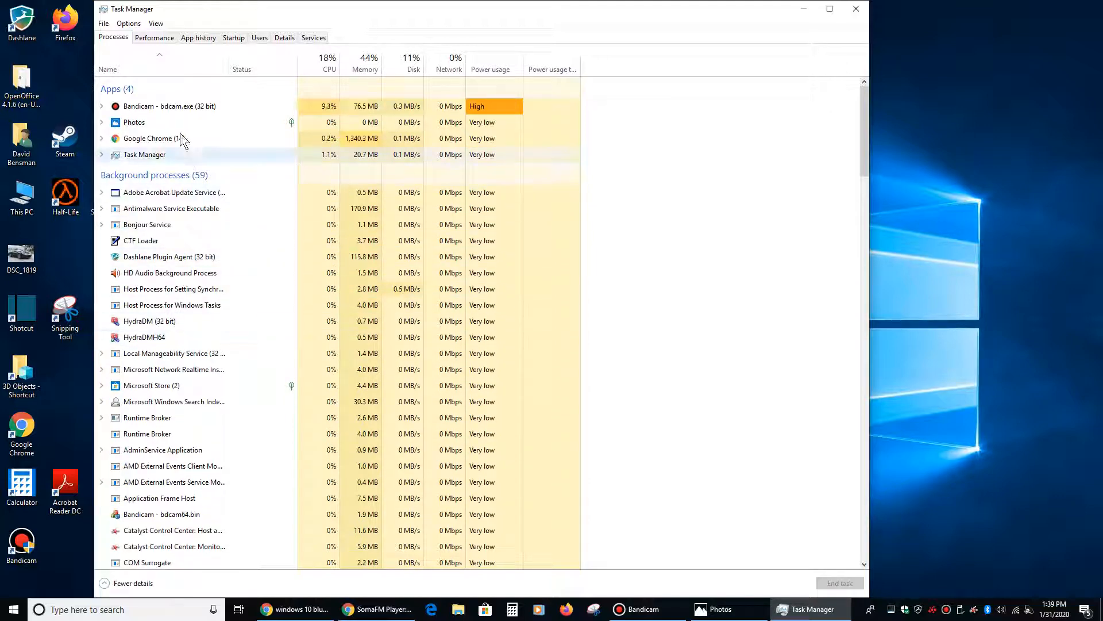
- Review the Startup list, select the Amazon Music entry, and close Task Manager
{"action": "left_click", "coordinate": [232, 38]}
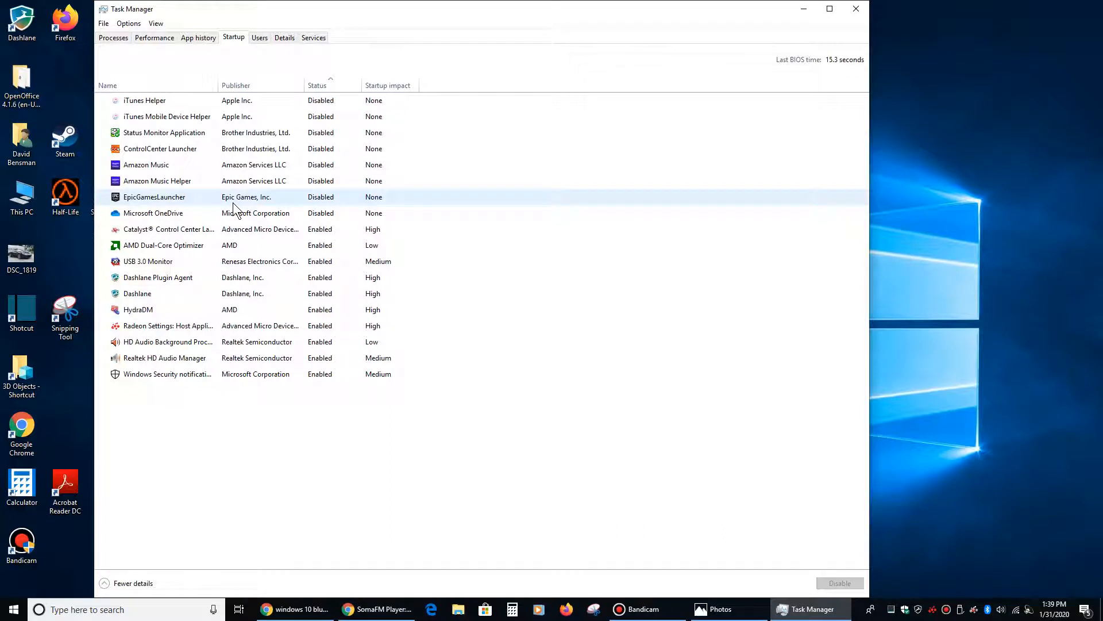
{"action": "left_click", "coordinate": [146, 165]}
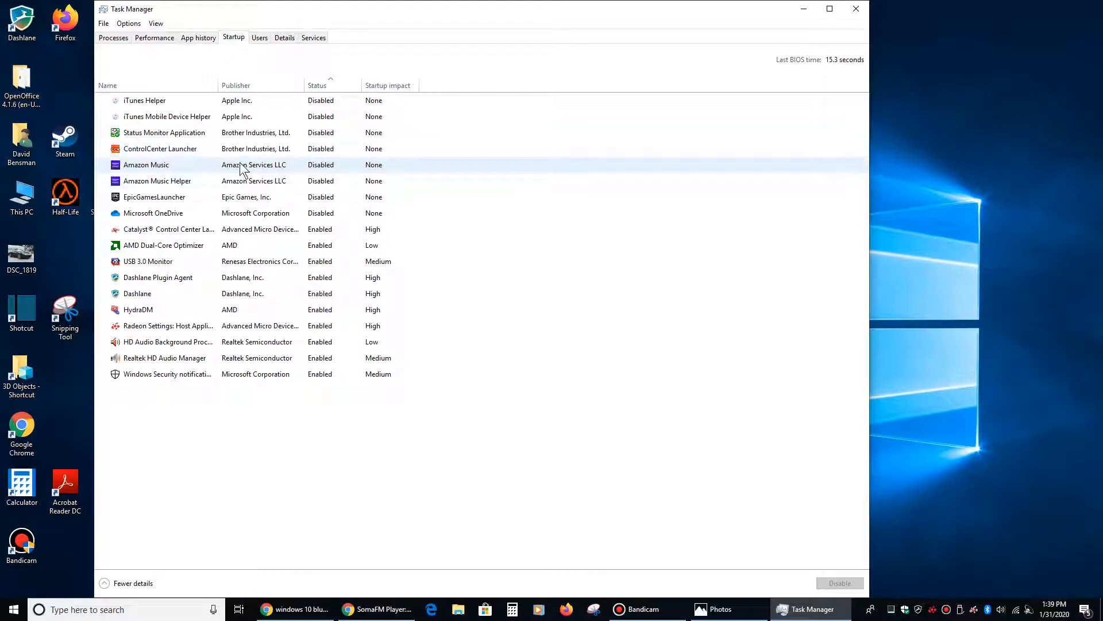
{"action": "mouse_move", "coordinate": [137, 172]}
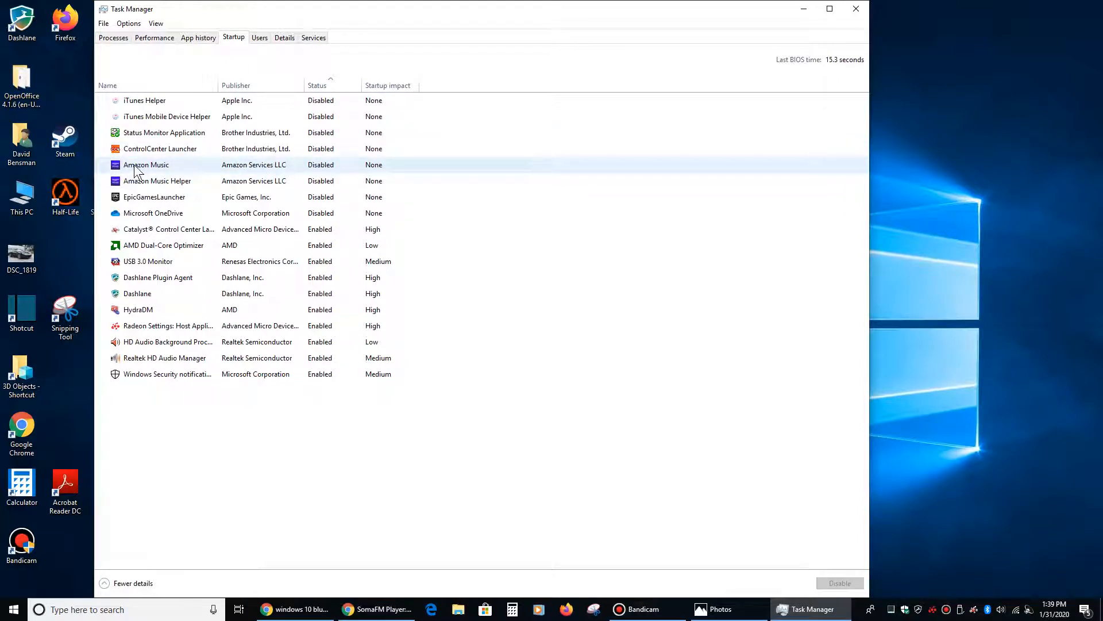
{"action": "mouse_move", "coordinate": [282, 374]}
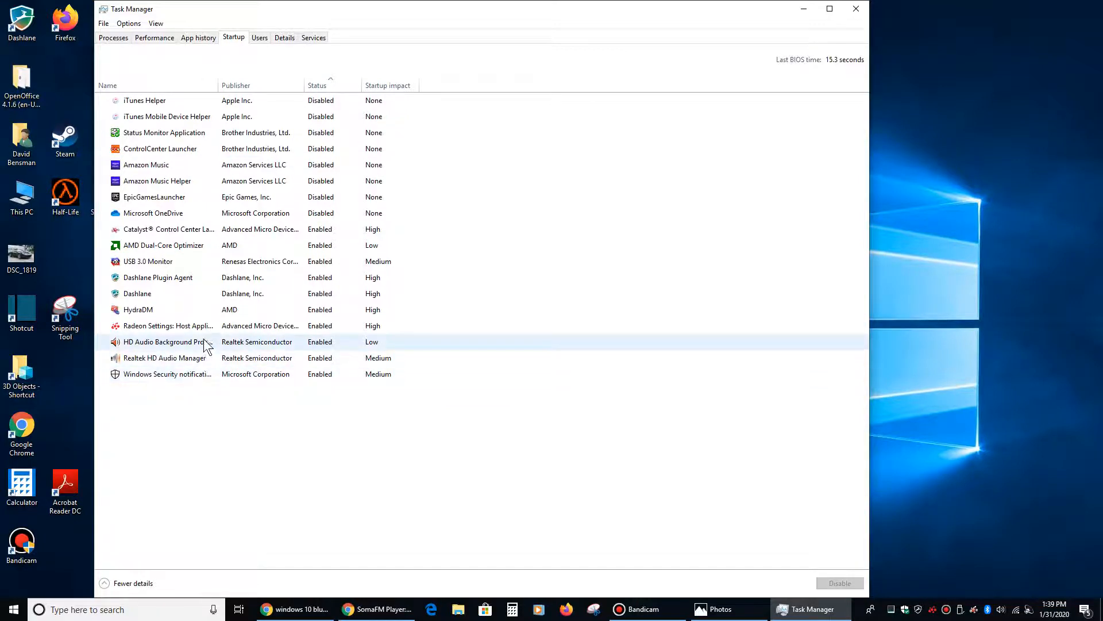
{"action": "mouse_move", "coordinate": [232, 244]}
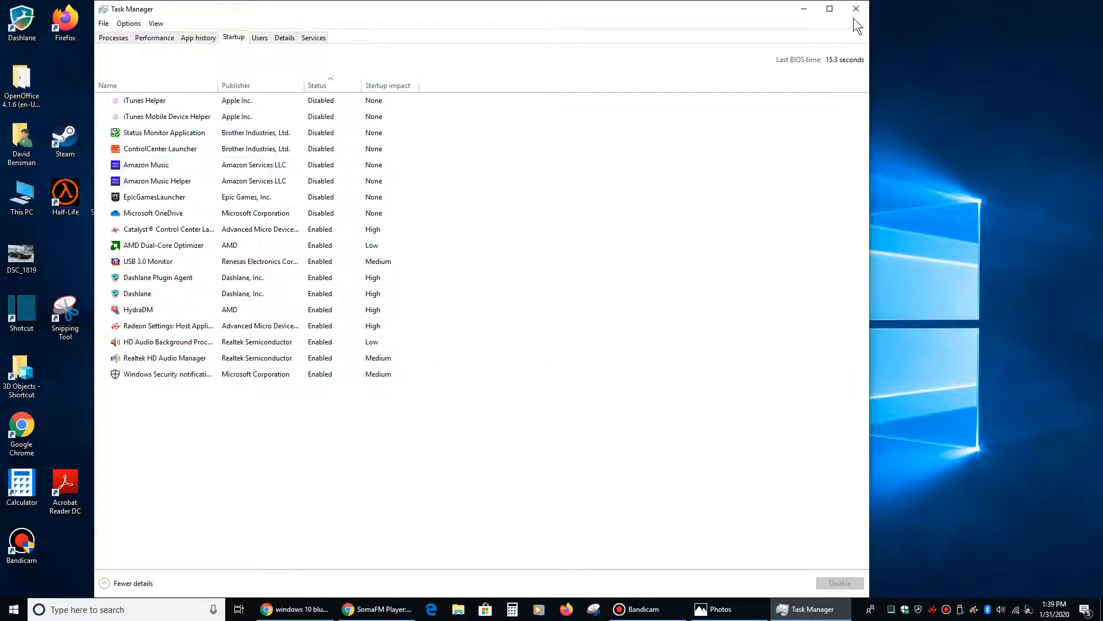
{"action": "left_click", "coordinate": [856, 8]}
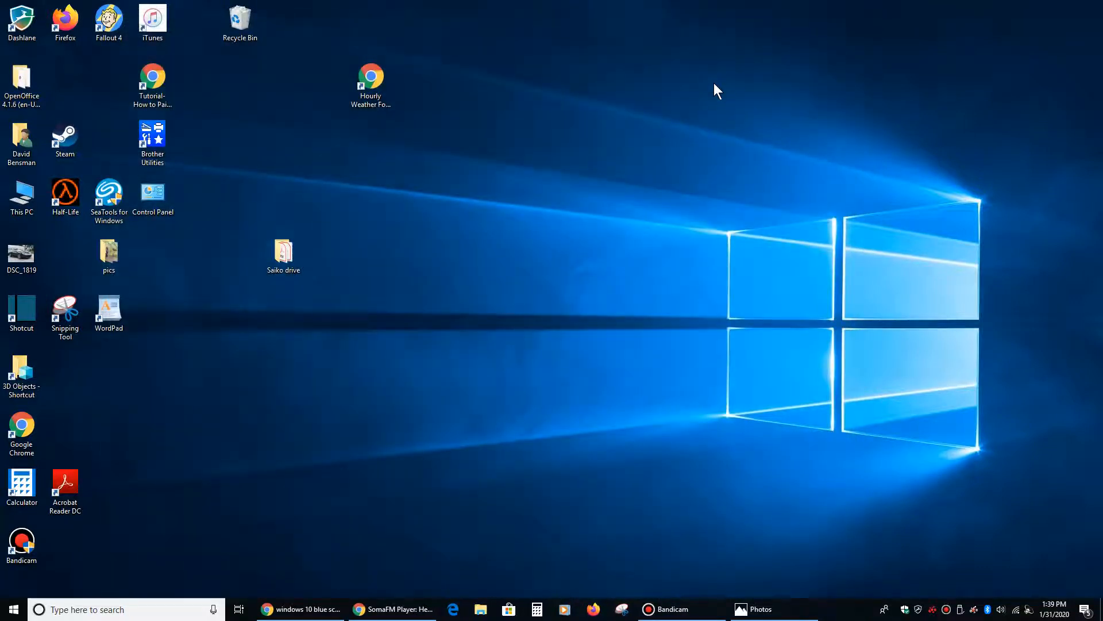
{"action": "mouse_move", "coordinate": [617, 194]}
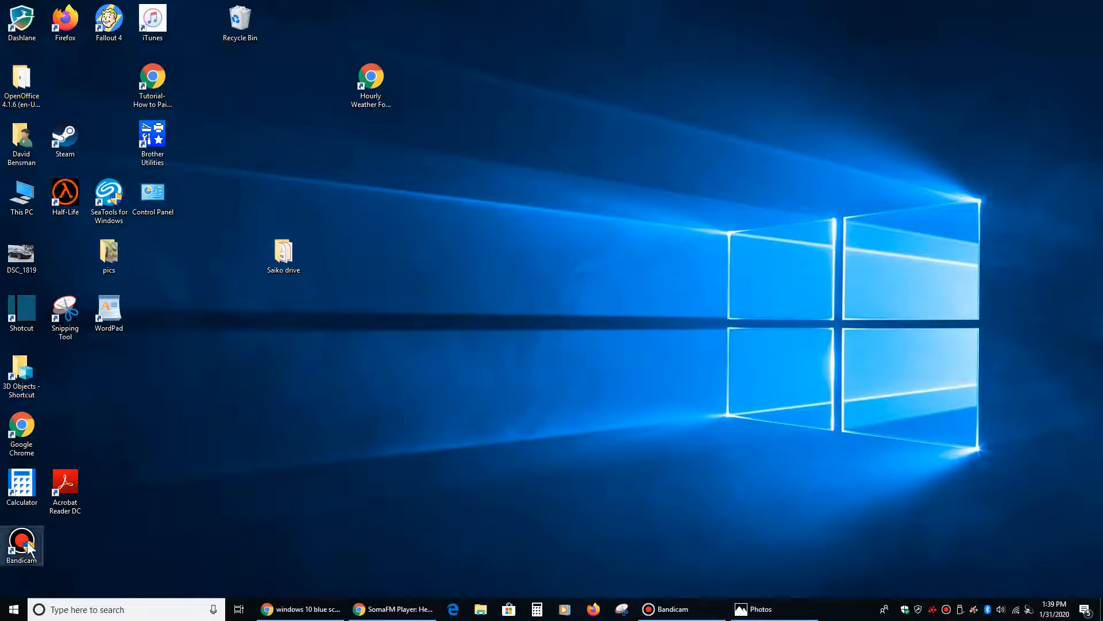
{"action": "mouse_move", "coordinate": [10, 608]}
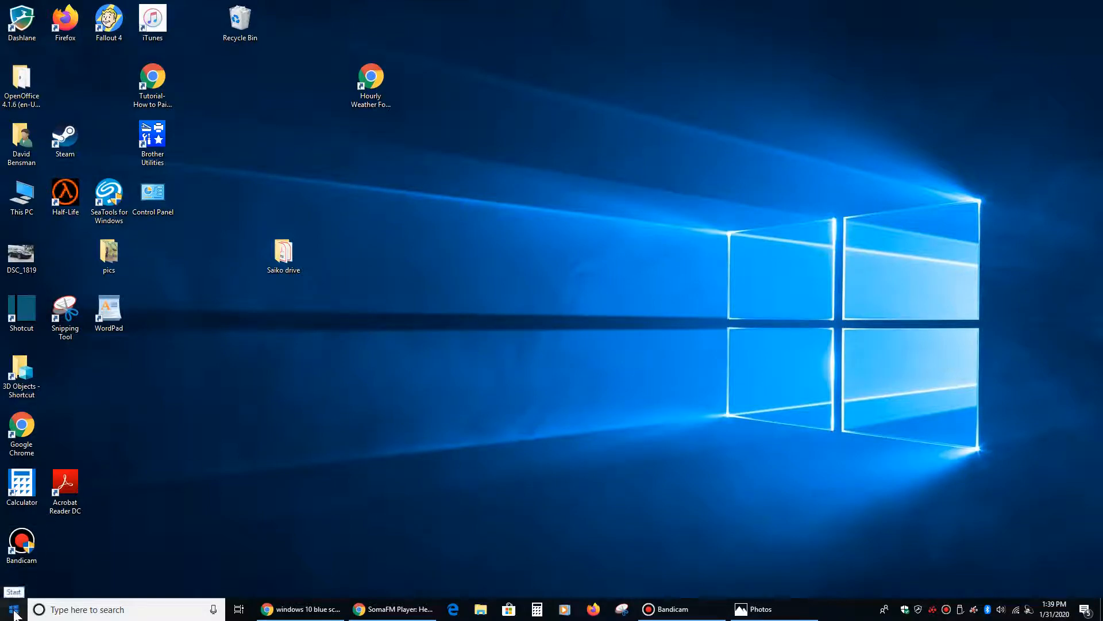
{"action": "left_click", "coordinate": [10, 609]}
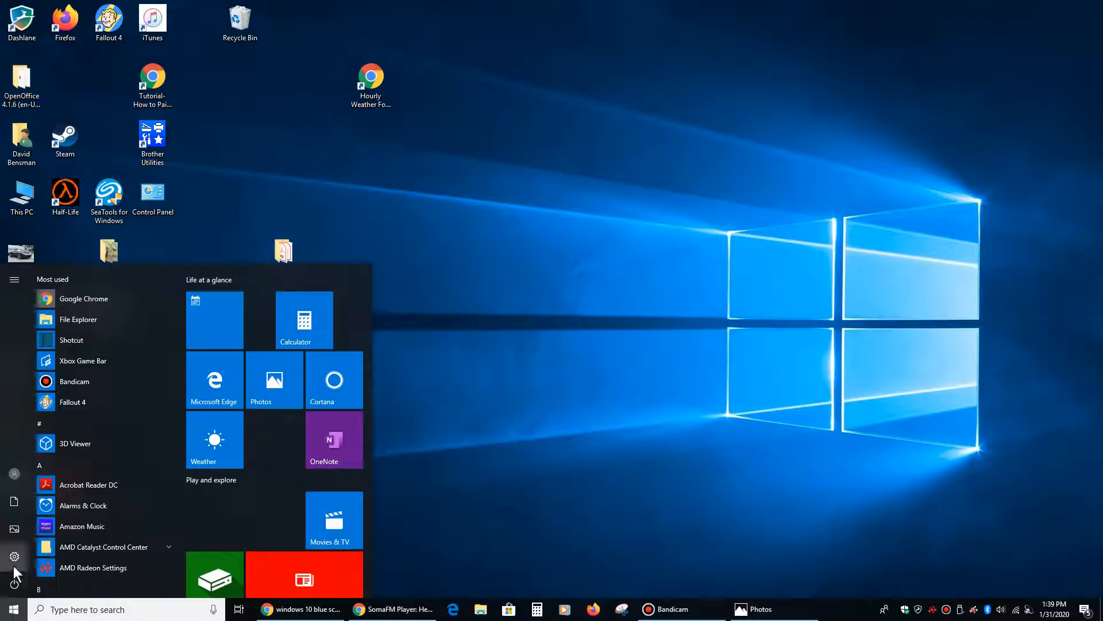
{"action": "mouse_move", "coordinate": [14, 556]}
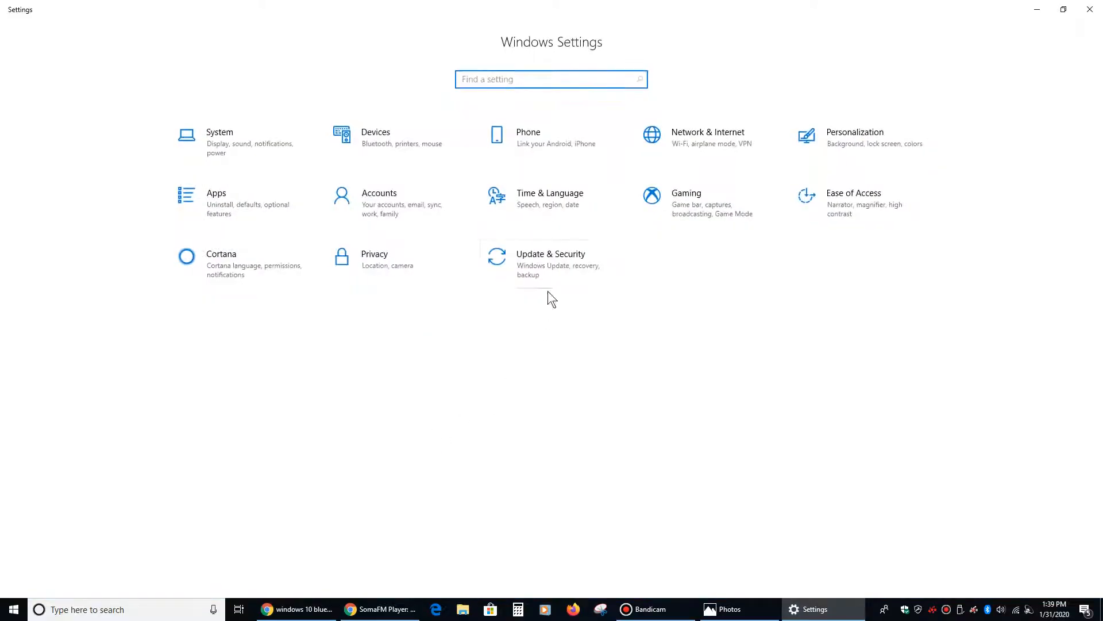
{"action": "mouse_move", "coordinate": [542, 264]}
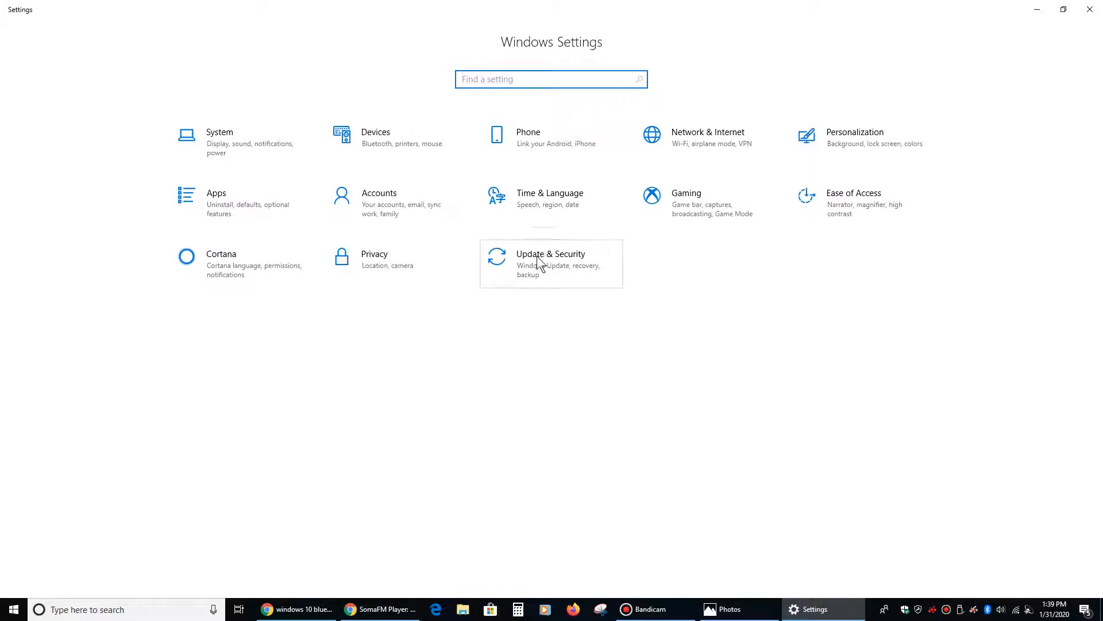
{"action": "left_click", "coordinate": [551, 263]}
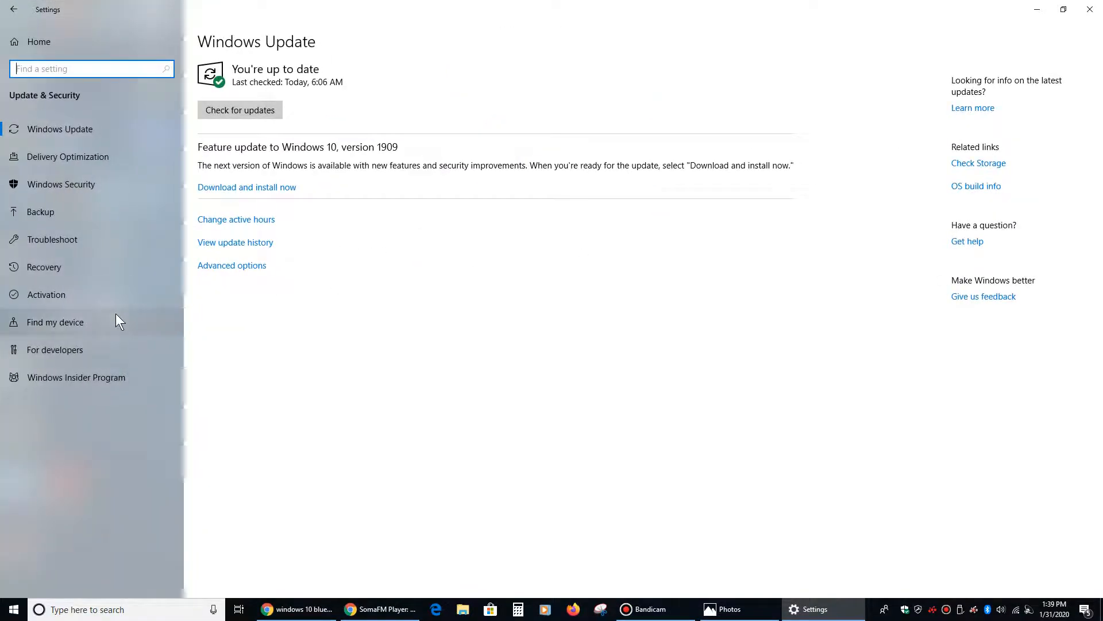
{"action": "left_click", "coordinate": [44, 266]}
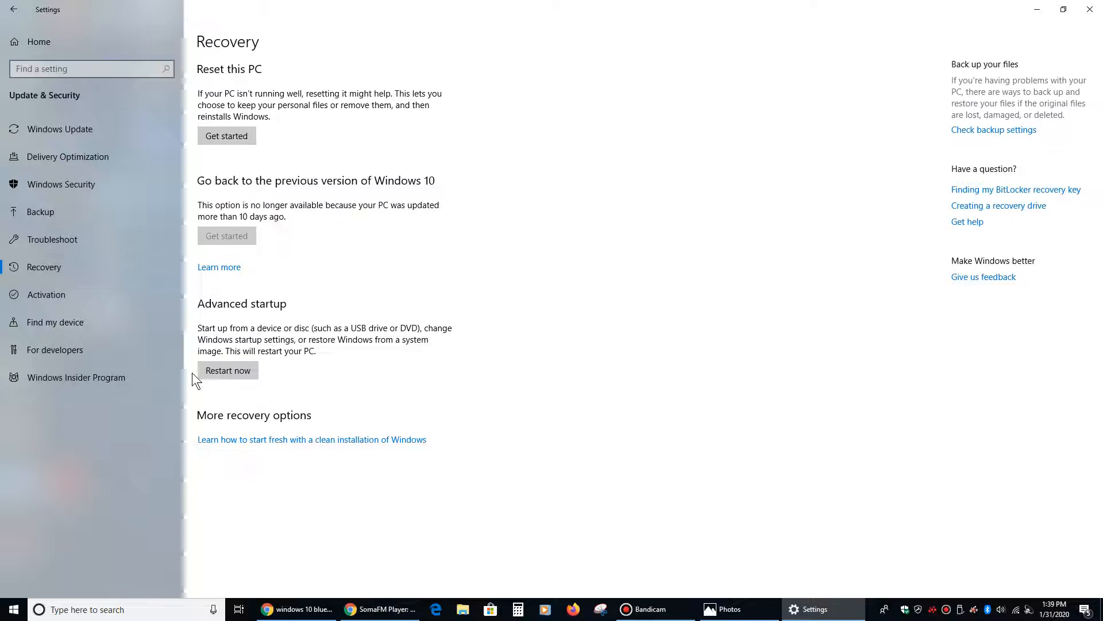
{"action": "mouse_move", "coordinate": [227, 325]}
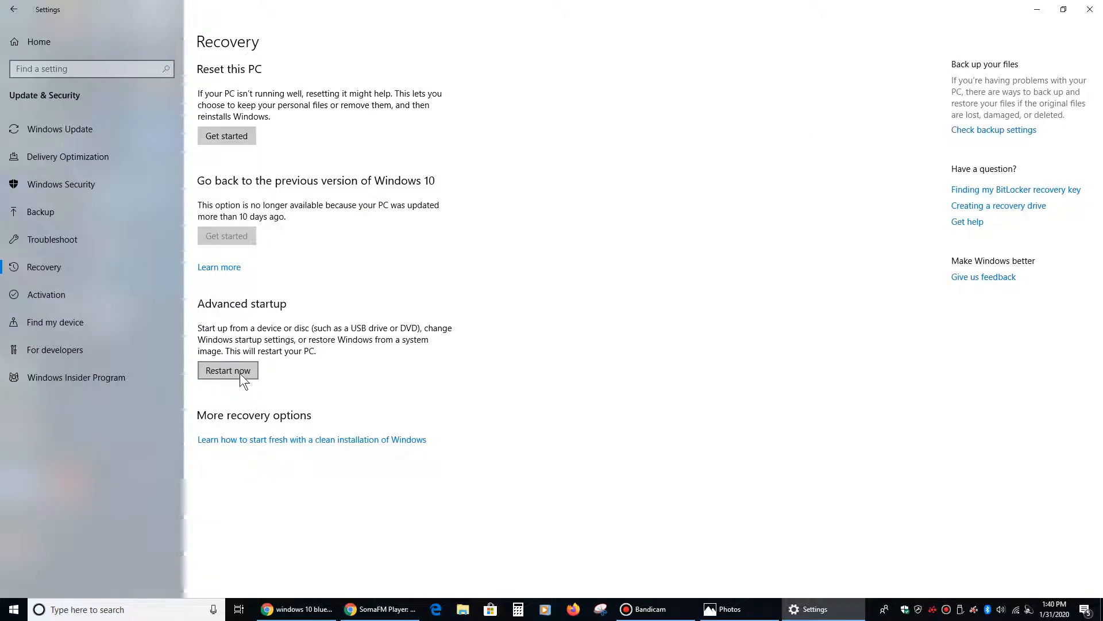
{"action": "left_click", "coordinate": [1093, 16]}
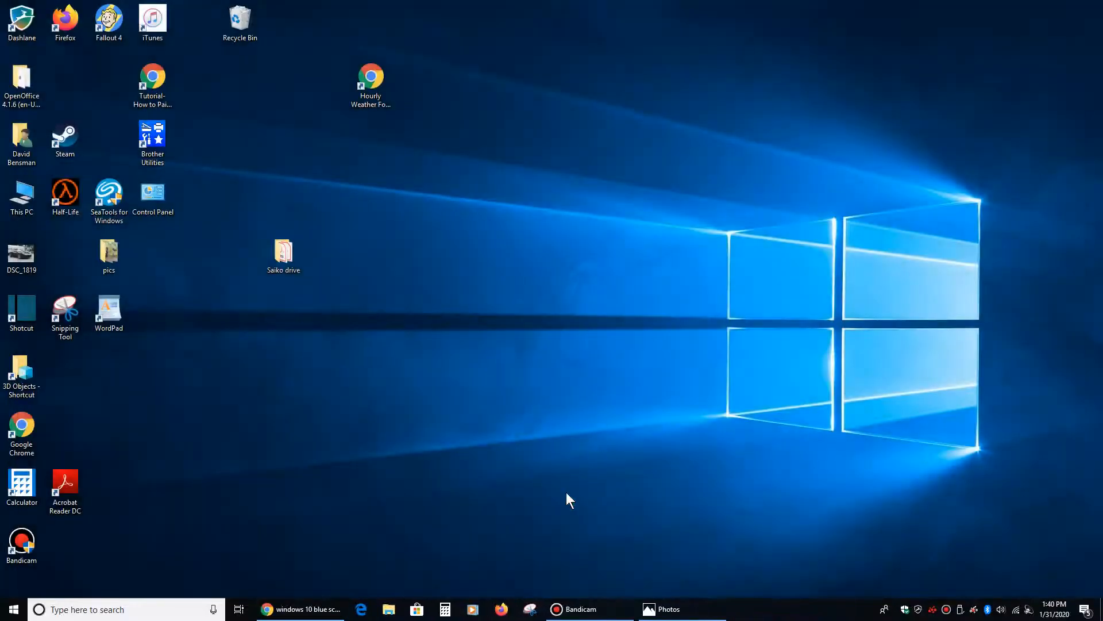
{"action": "left_click", "coordinate": [303, 609]}
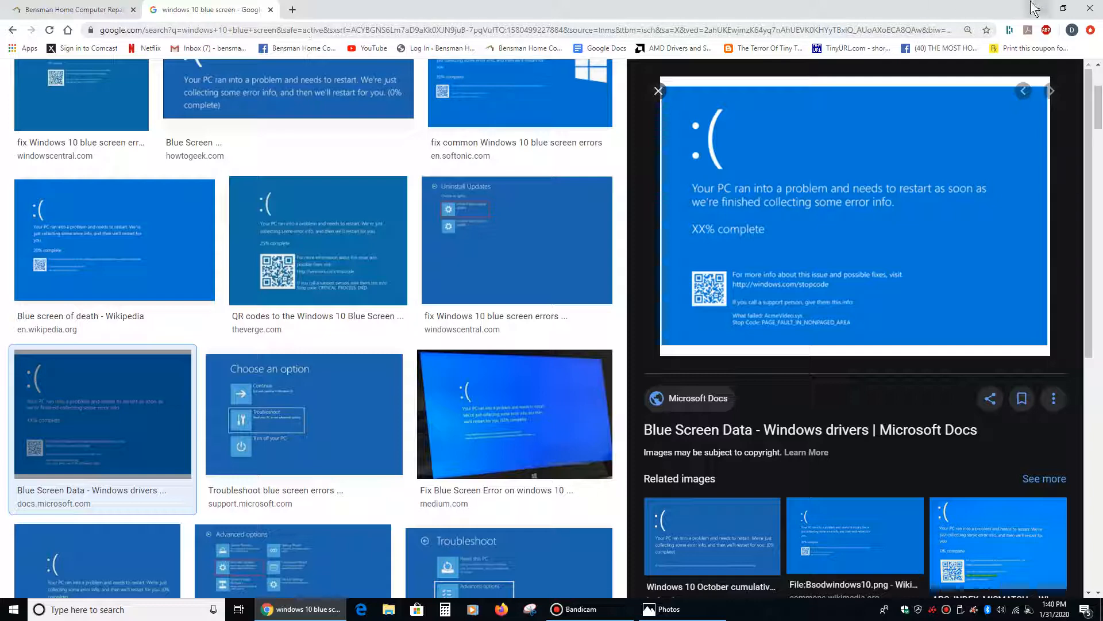
{"action": "left_click", "coordinate": [1063, 9]}
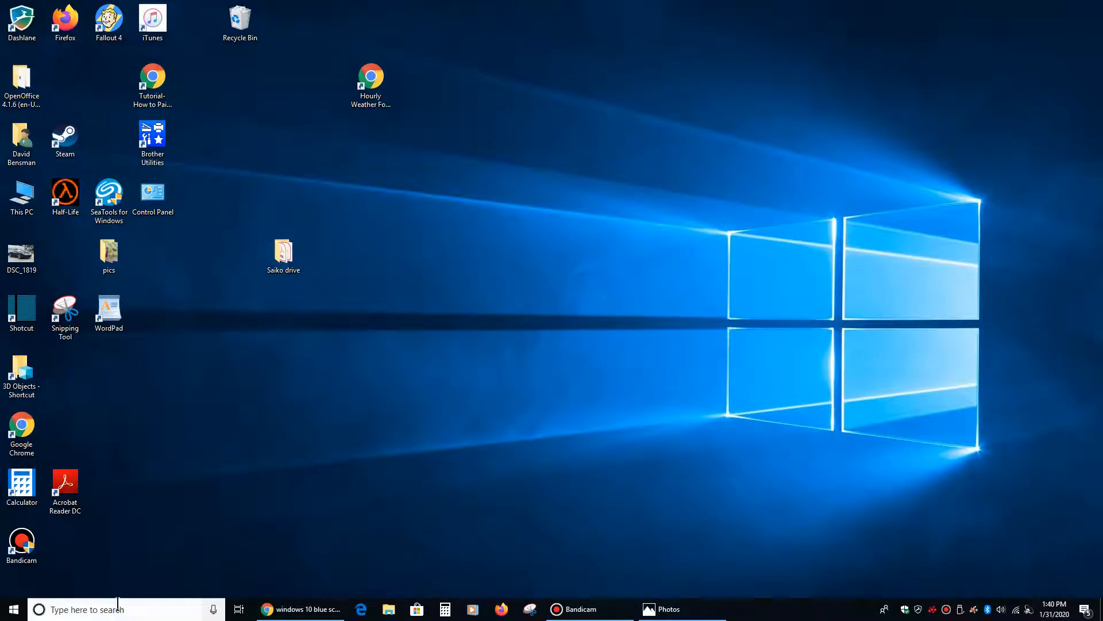
{"action": "left_click", "coordinate": [106, 609]}
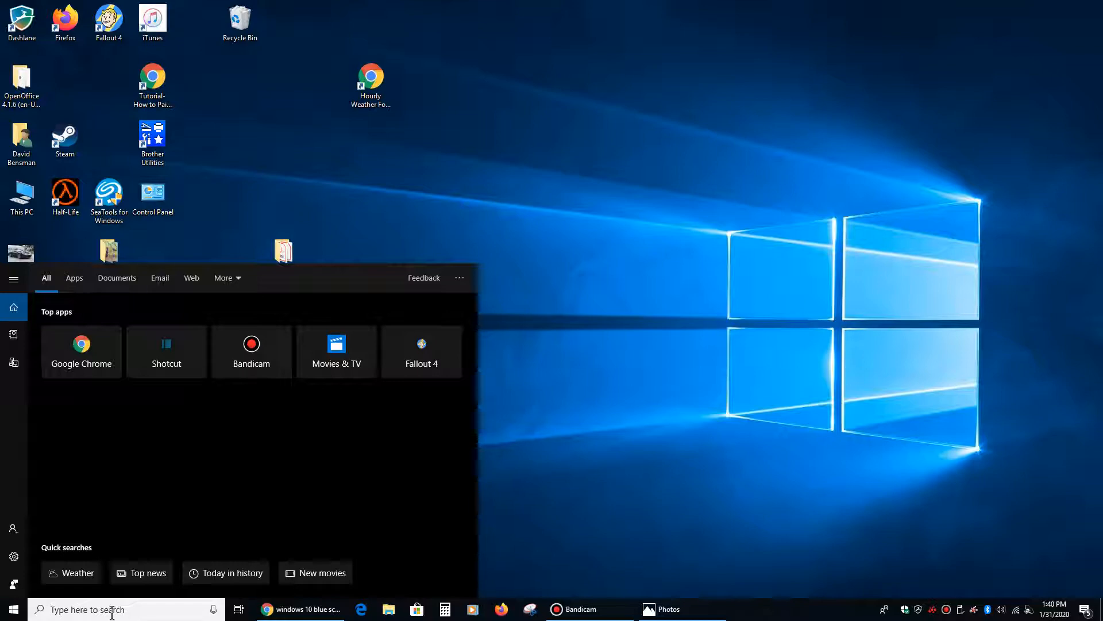
- Search Windows for system restore and open Create a restore point
{"action": "type", "text": "system information"}
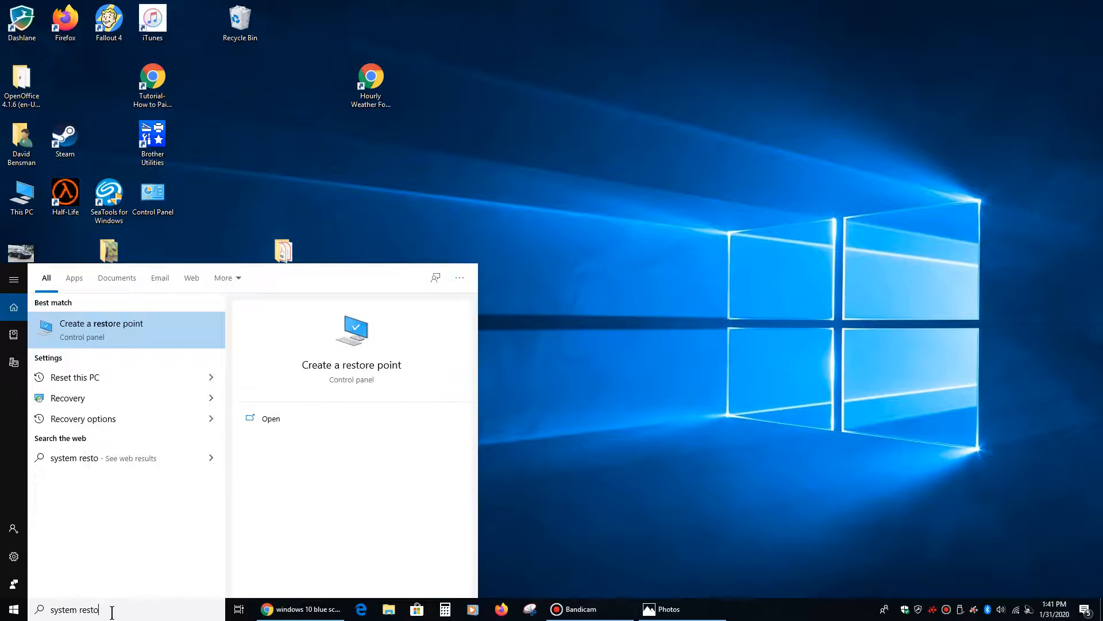
{"action": "type", "text": "re"}
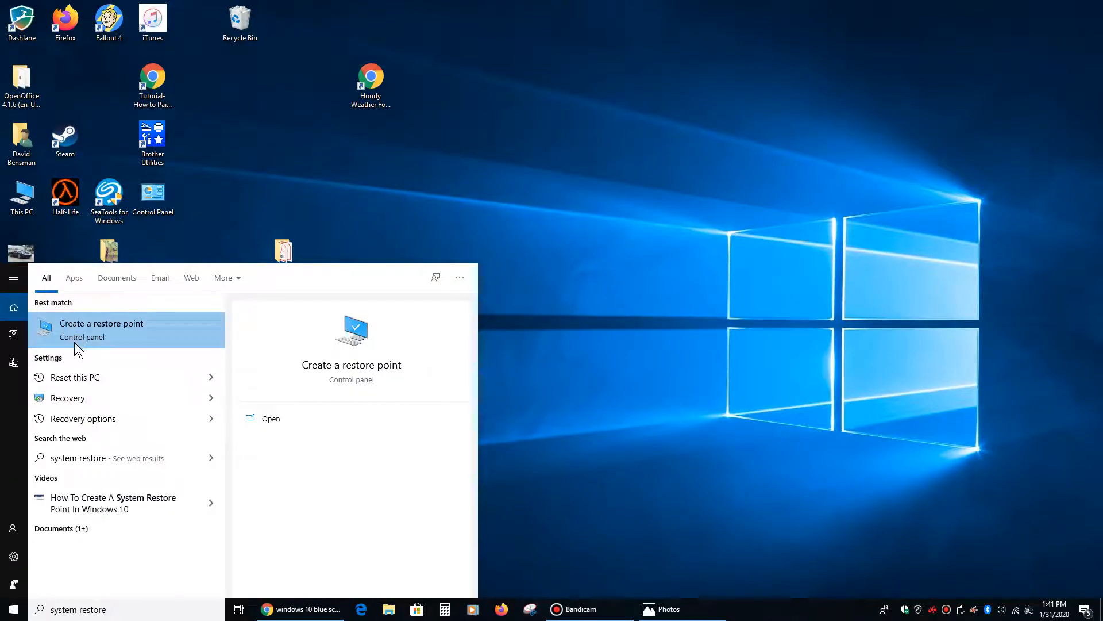
{"action": "mouse_move", "coordinate": [91, 335]}
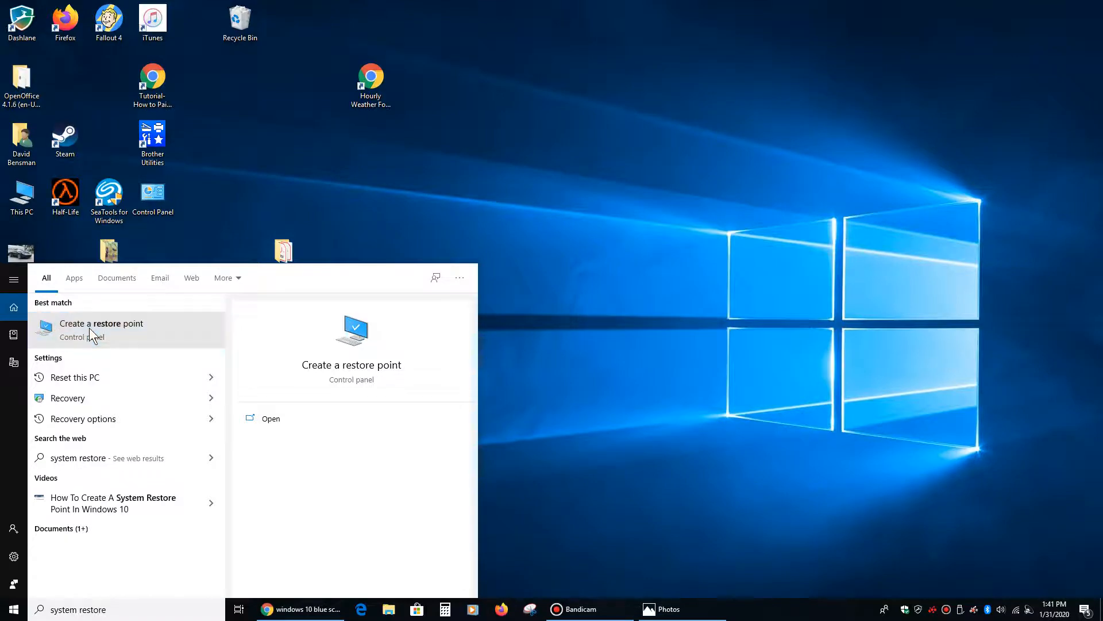
{"action": "left_click", "coordinate": [100, 323]}
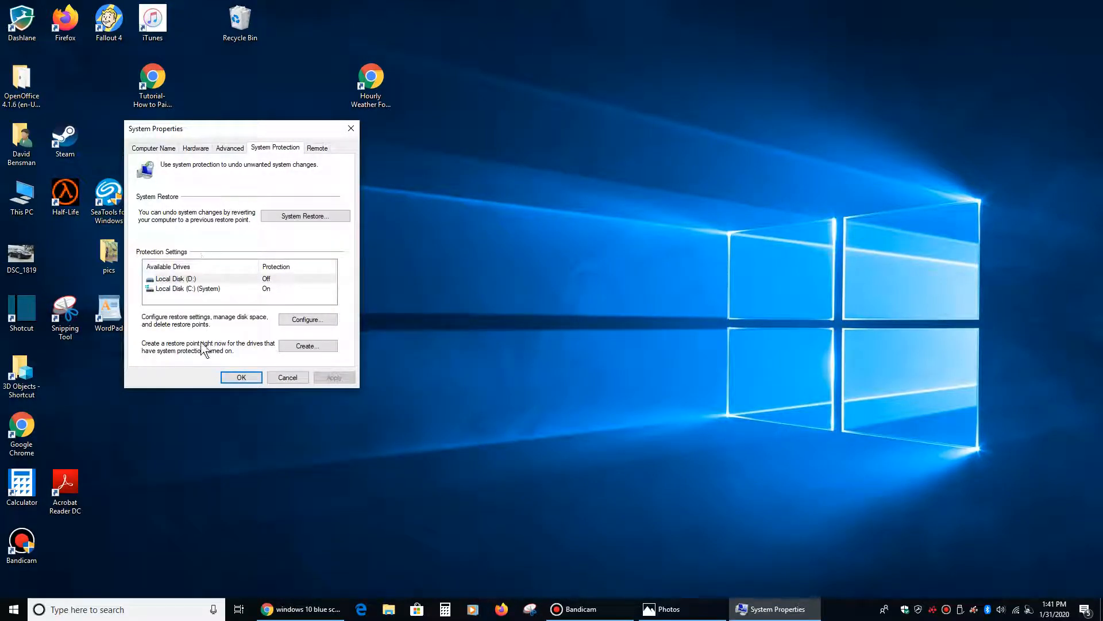
{"action": "mouse_move", "coordinate": [160, 361]}
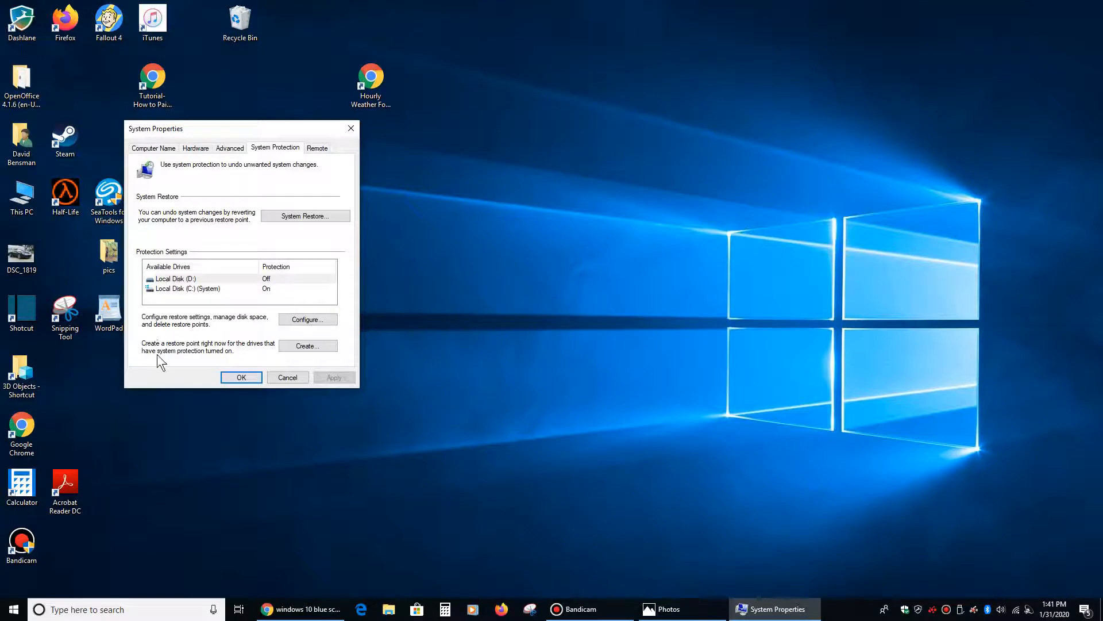
{"action": "mouse_move", "coordinate": [258, 352]}
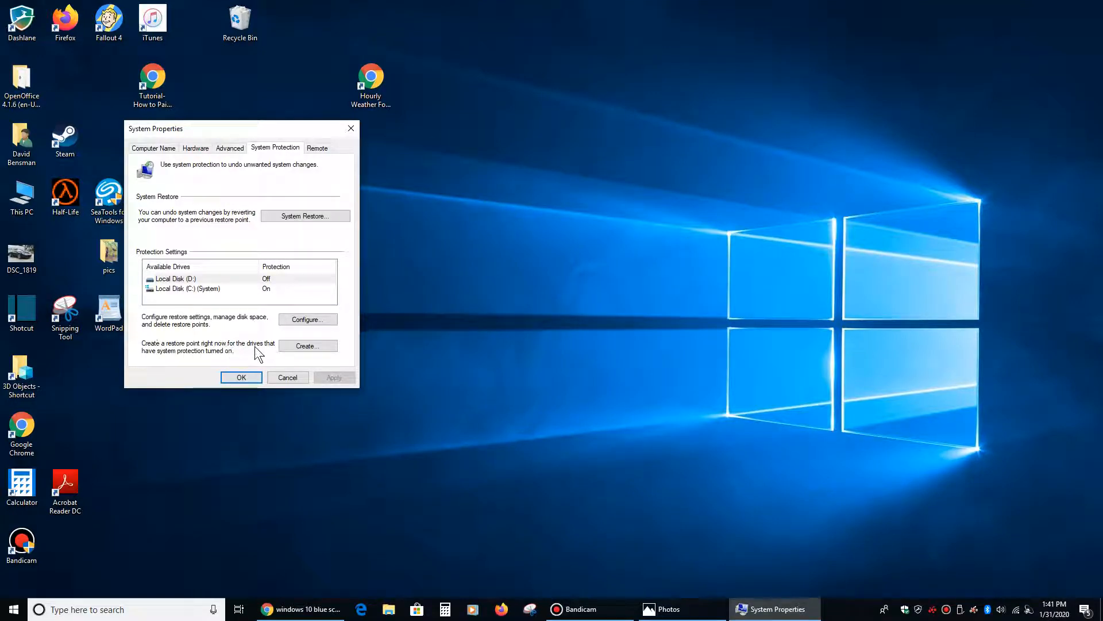
{"action": "mouse_move", "coordinate": [209, 361]}
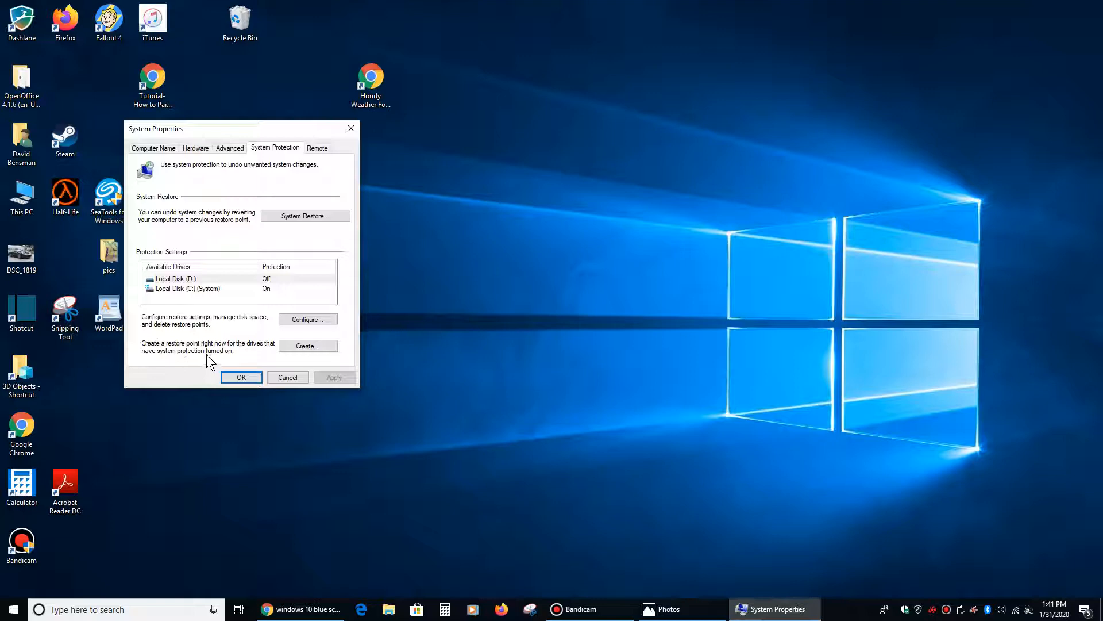
{"action": "mouse_move", "coordinate": [266, 297]}
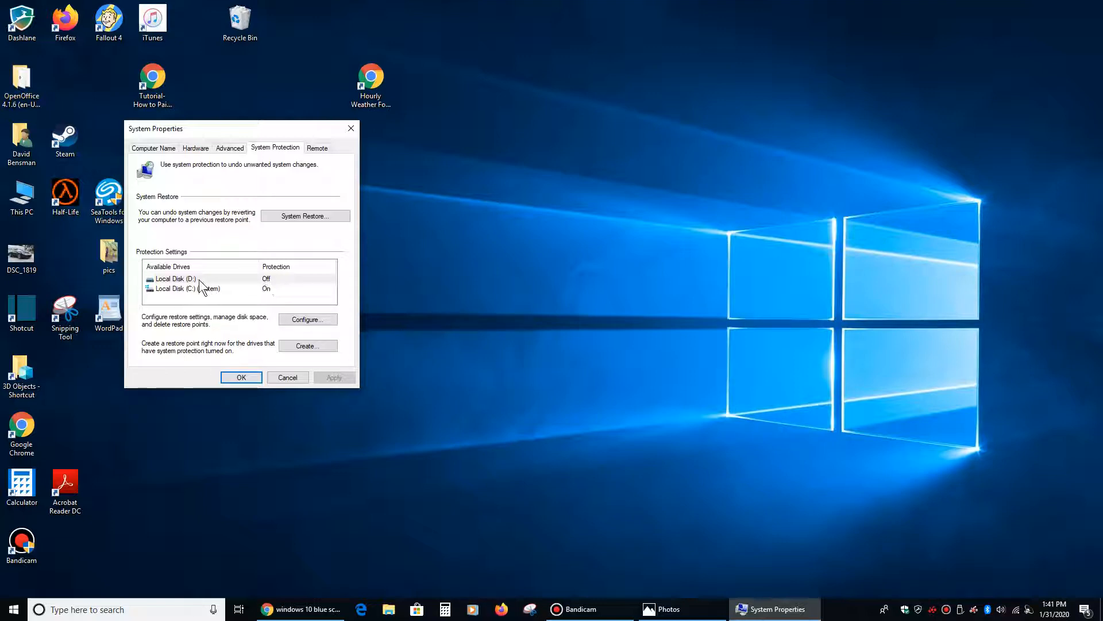
{"action": "mouse_move", "coordinate": [207, 286]}
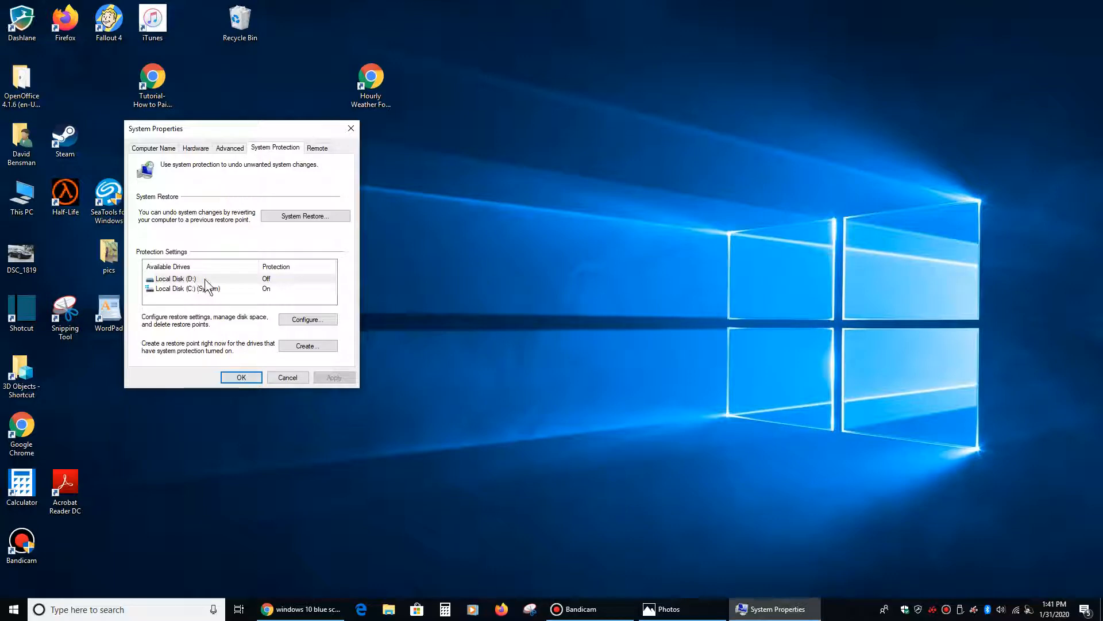
{"action": "mouse_move", "coordinate": [215, 295]}
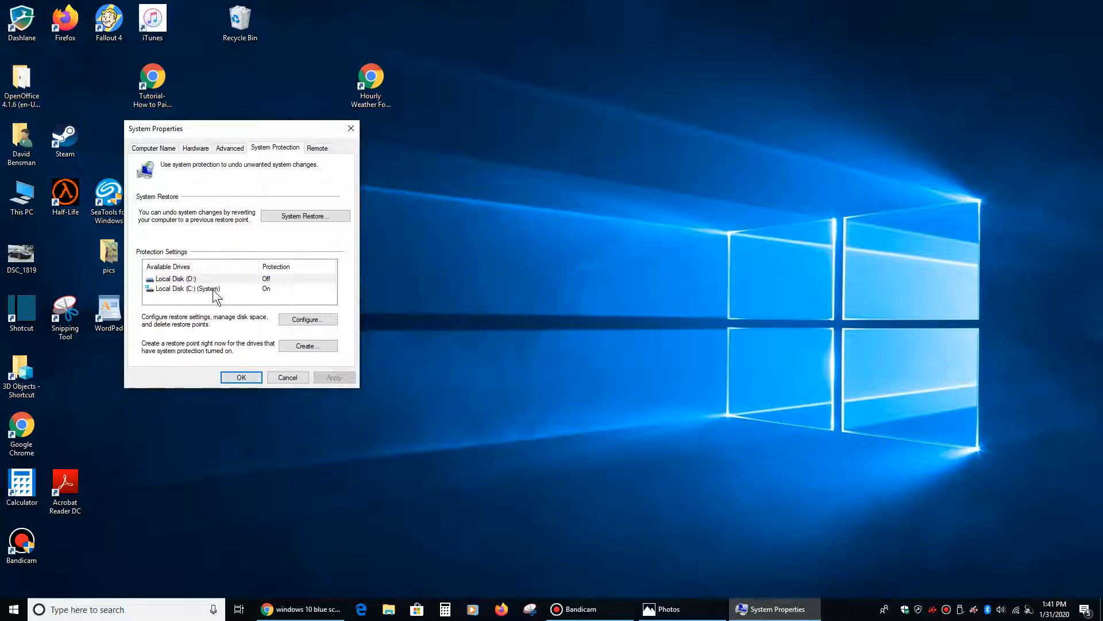
{"action": "mouse_move", "coordinate": [215, 348]}
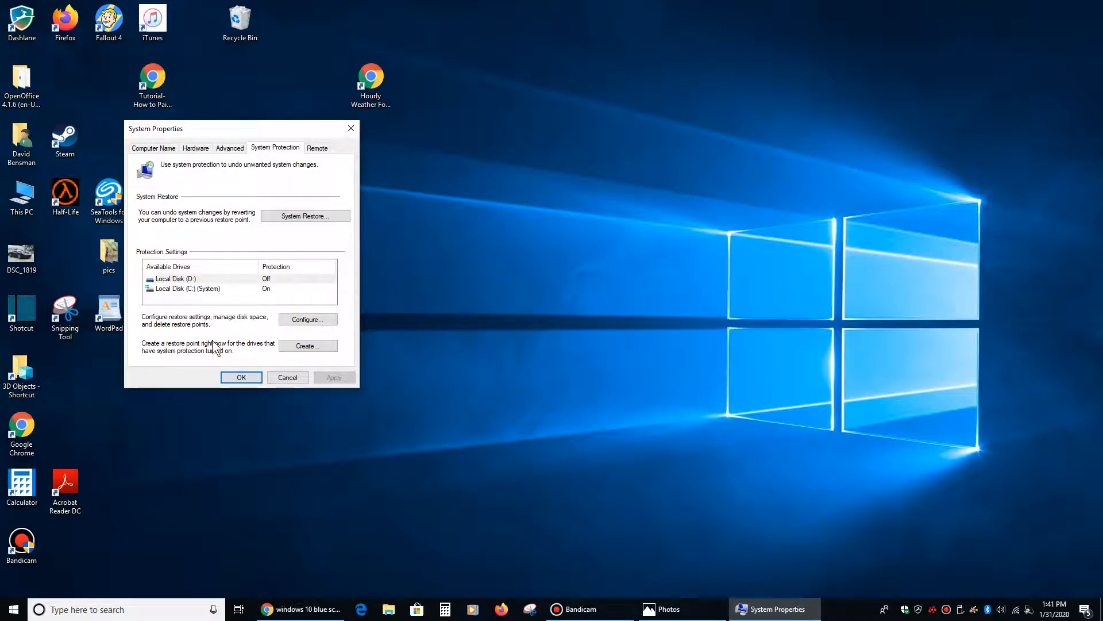
- Start a new restore point from the System Protection tab
{"action": "left_click", "coordinate": [308, 346]}
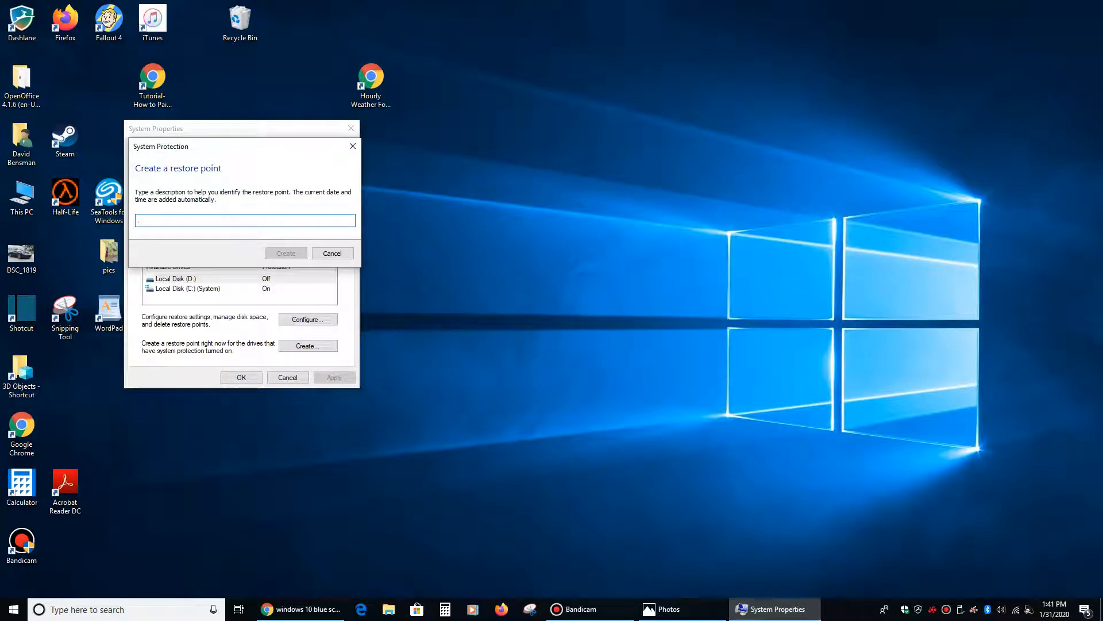
- Create a restore point described Good1-31-20 and bring back the repair website
{"action": "type", "text": "Good.1"}
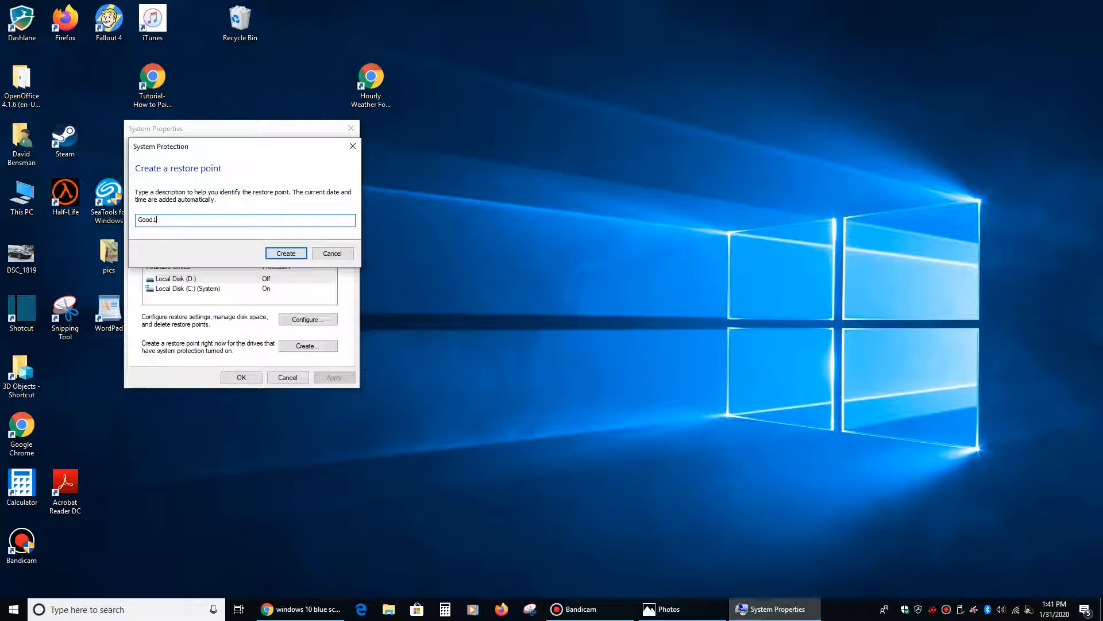
{"action": "type", "text": "-31-20"}
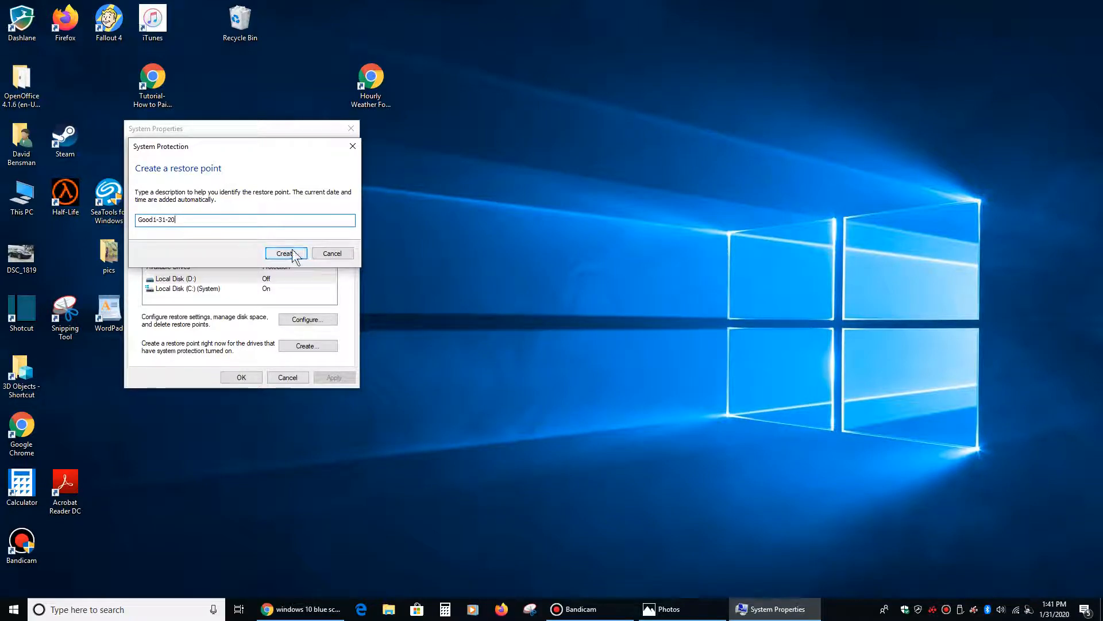
{"action": "left_click", "coordinate": [285, 254]}
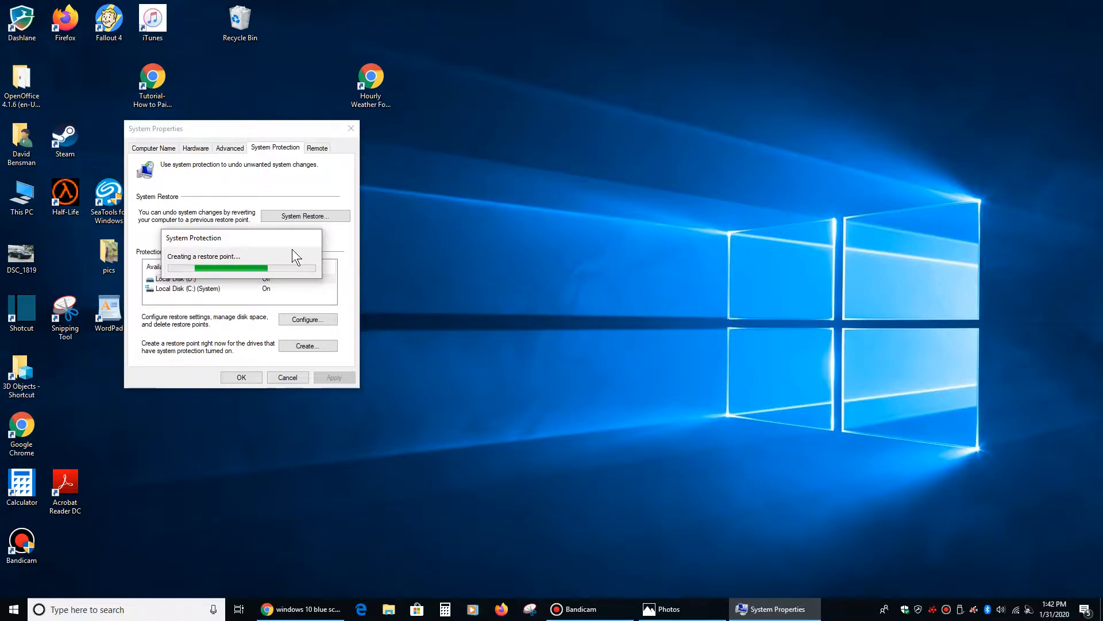
{"action": "left_click", "coordinate": [301, 609]}
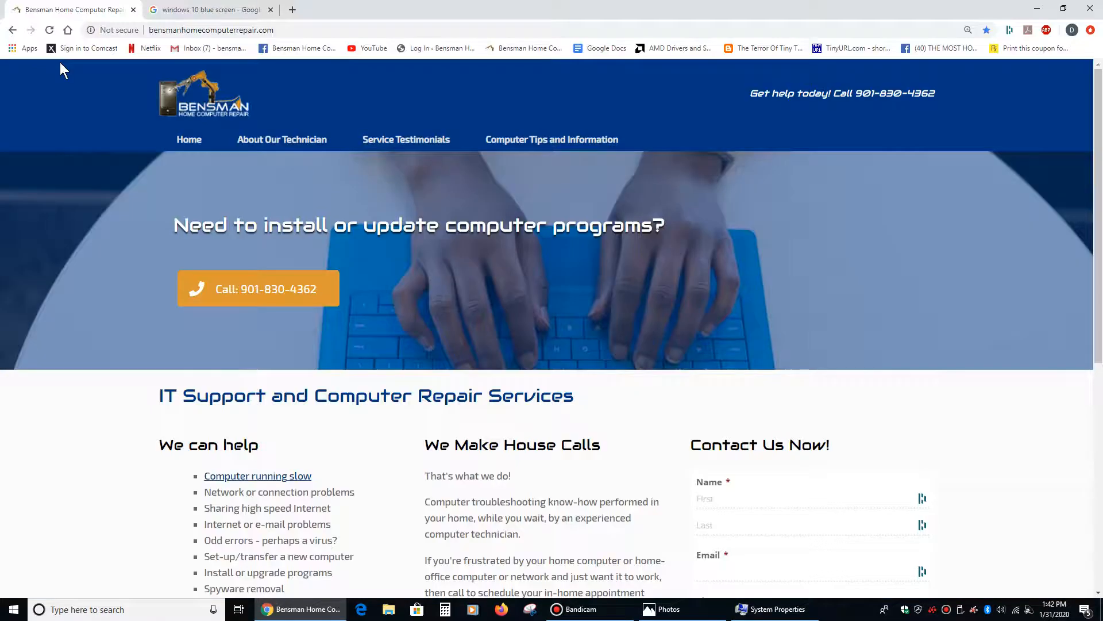